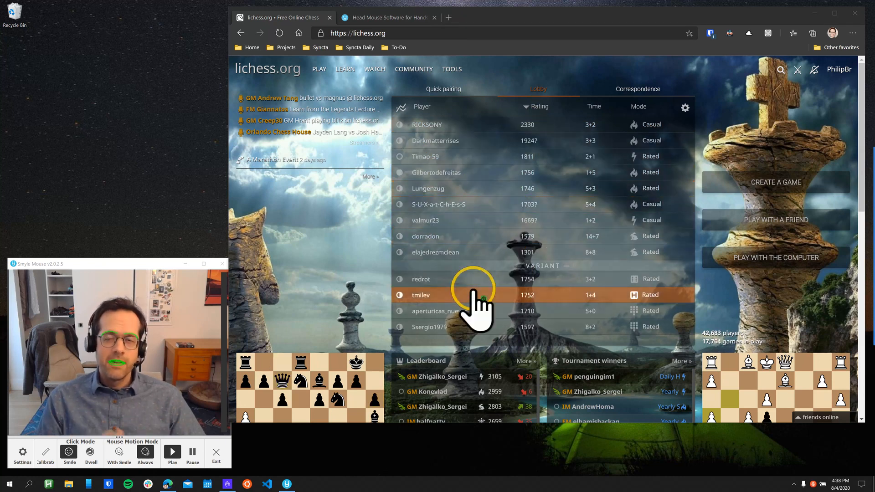
mouse_move(427, 198)
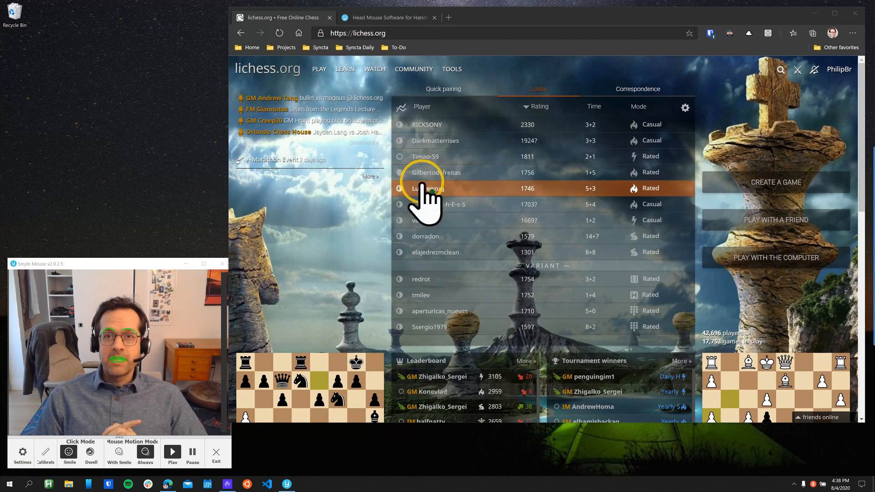
mouse_move(424, 176)
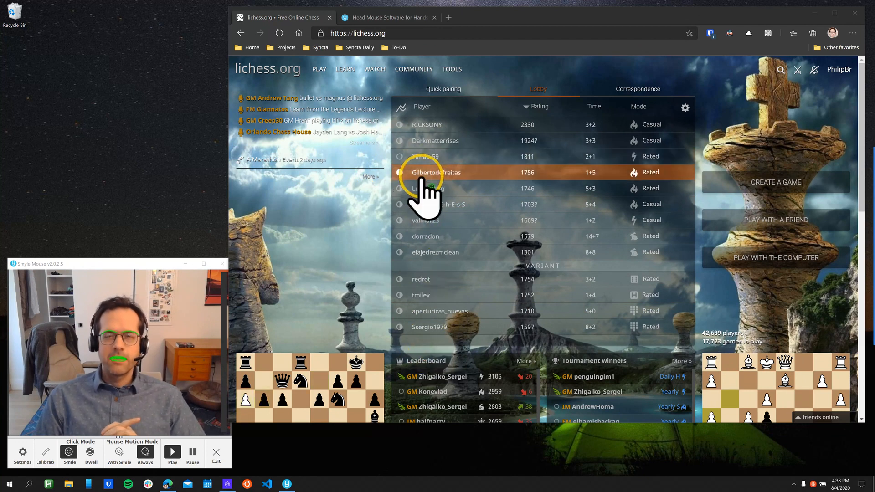
mouse_move(452, 251)
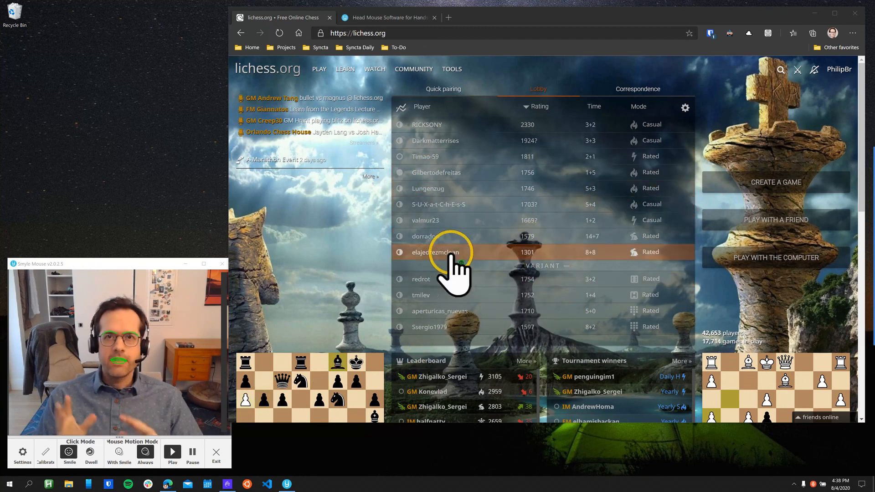
mouse_move(569, 340)
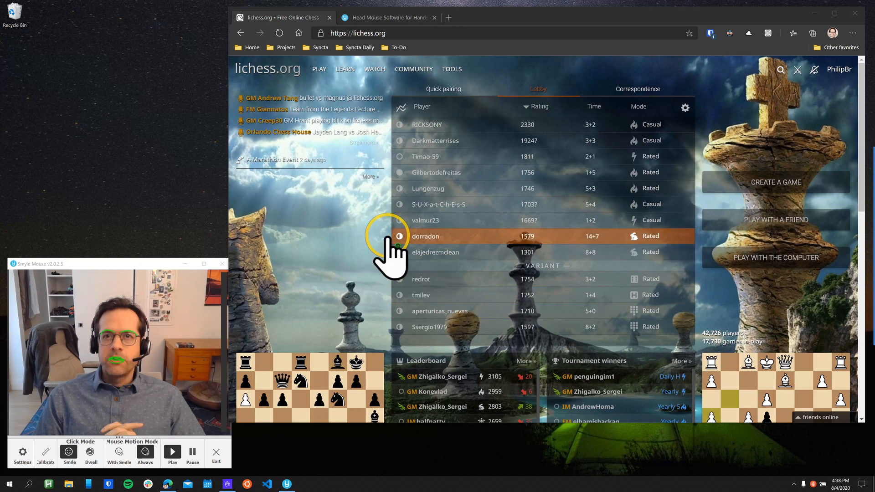
mouse_move(421, 351)
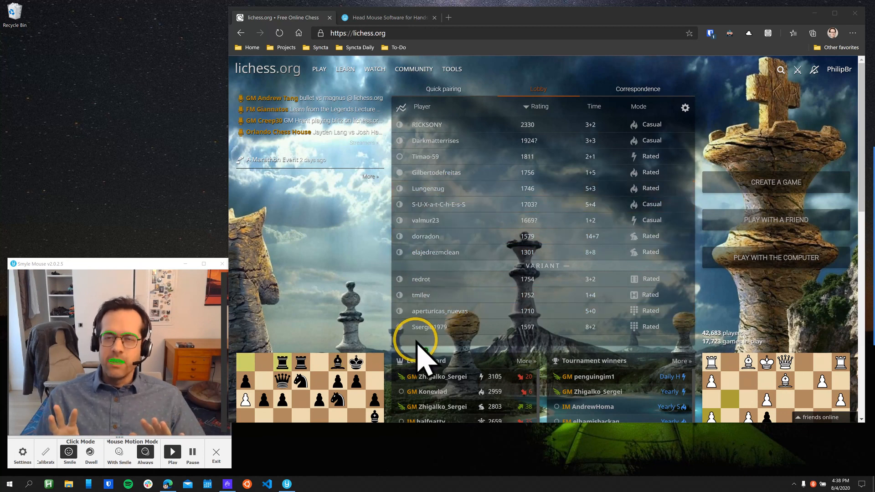
mouse_move(396, 282)
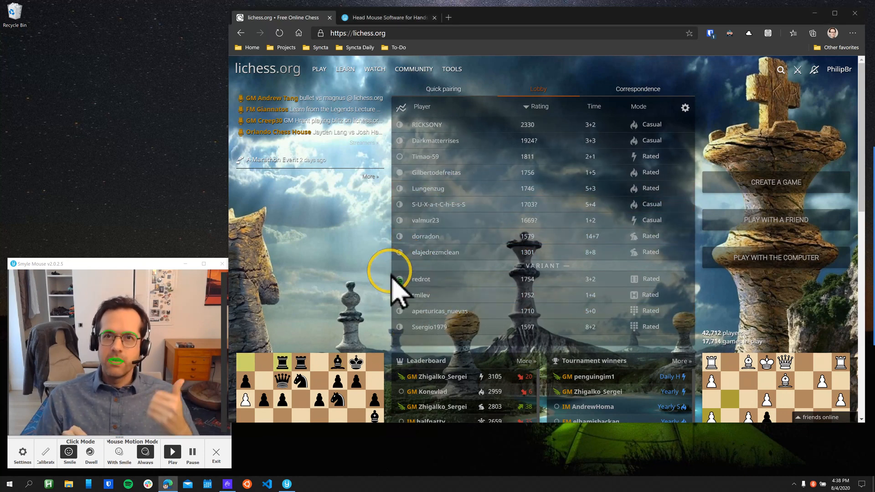
mouse_move(508, 179)
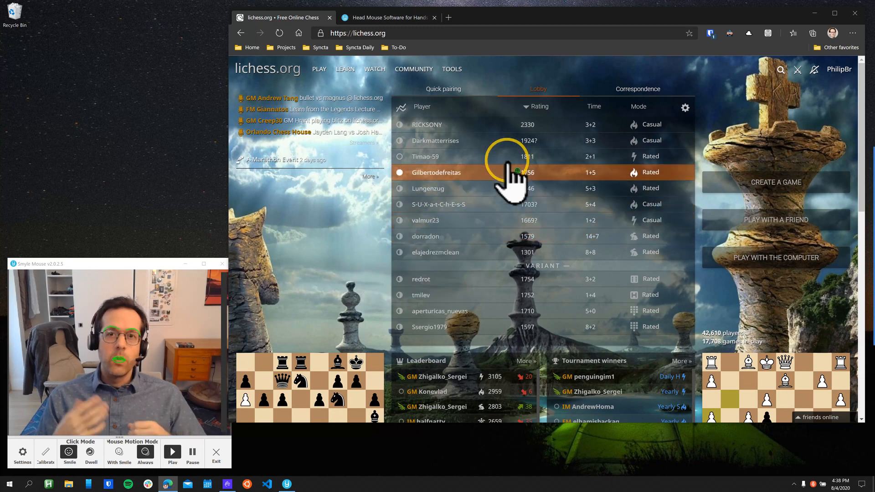
mouse_move(494, 195)
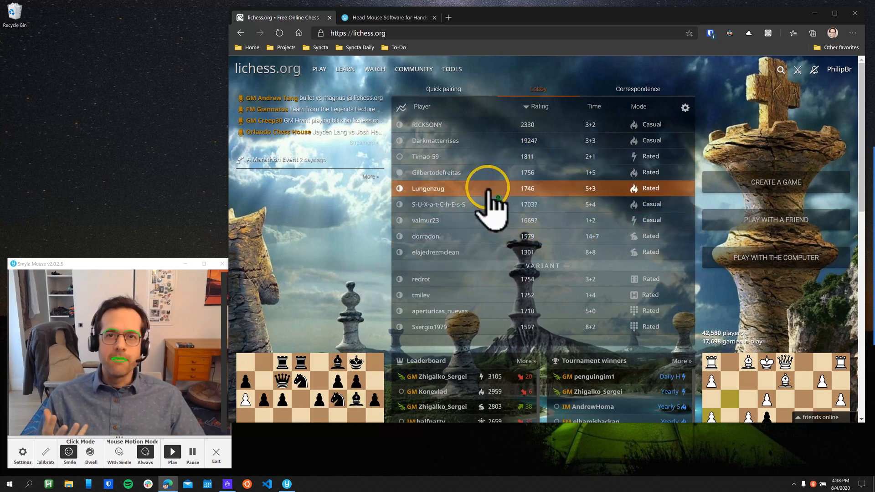
mouse_move(401, 296)
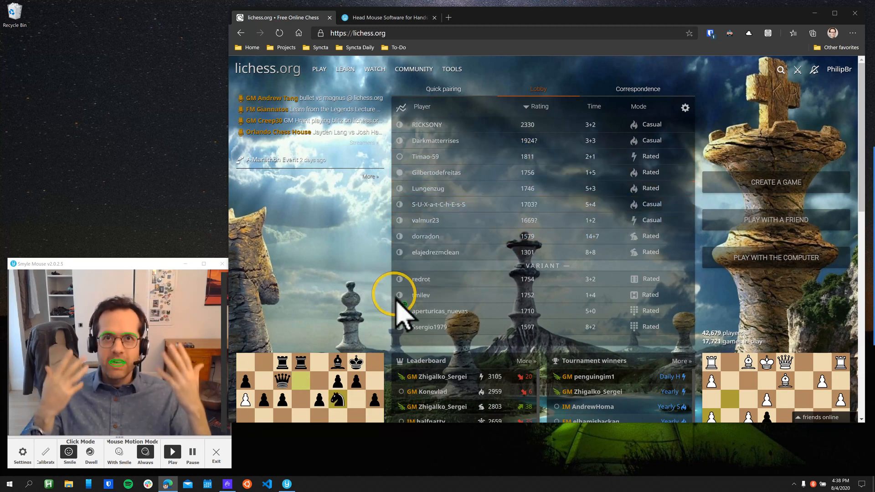
mouse_move(508, 159)
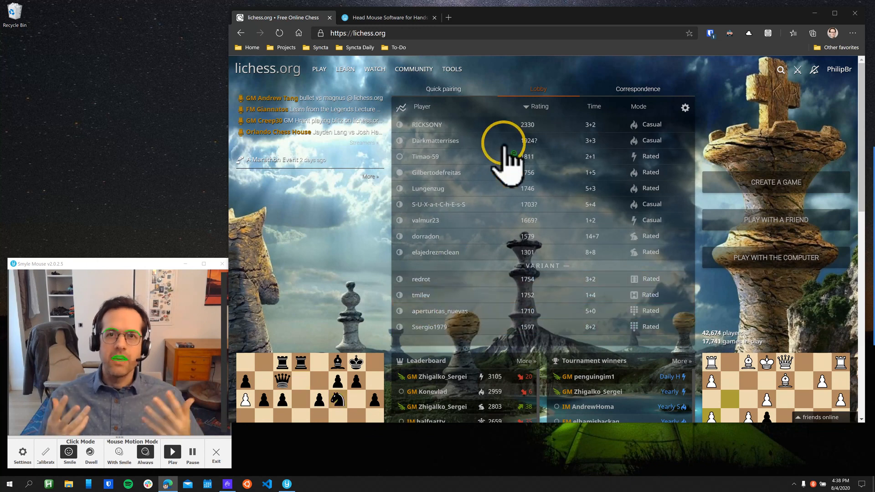
mouse_move(371, 262)
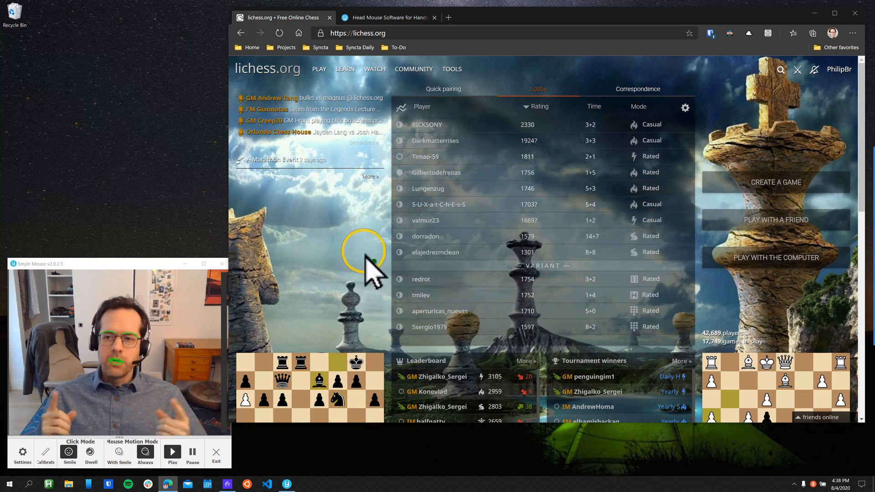
mouse_move(175, 385)
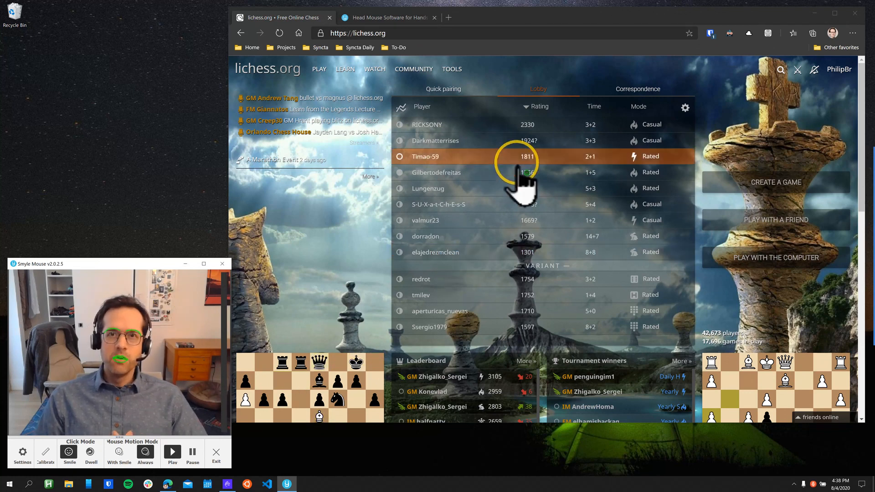
mouse_move(11, 245)
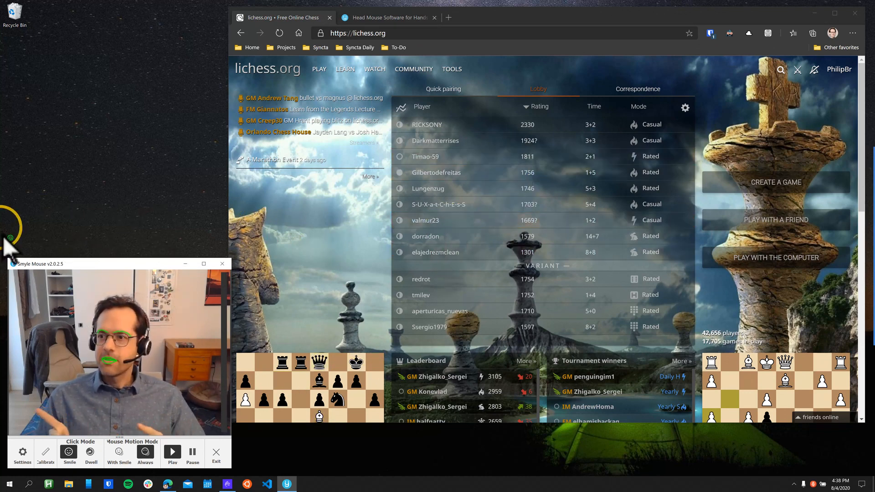
mouse_move(792, 226)
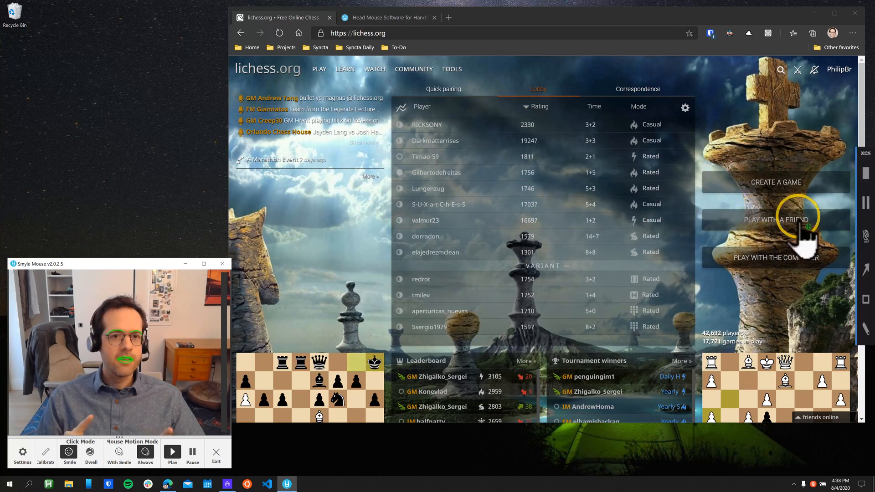
mouse_move(439, 482)
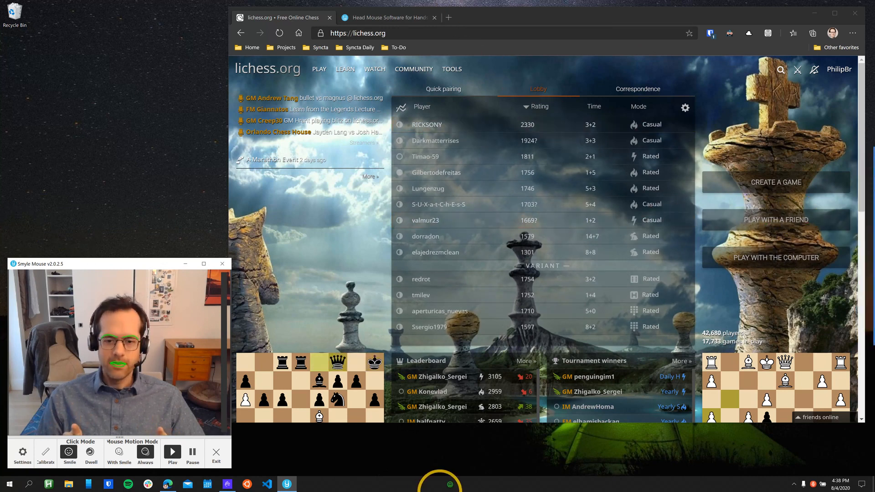
mouse_move(158, 139)
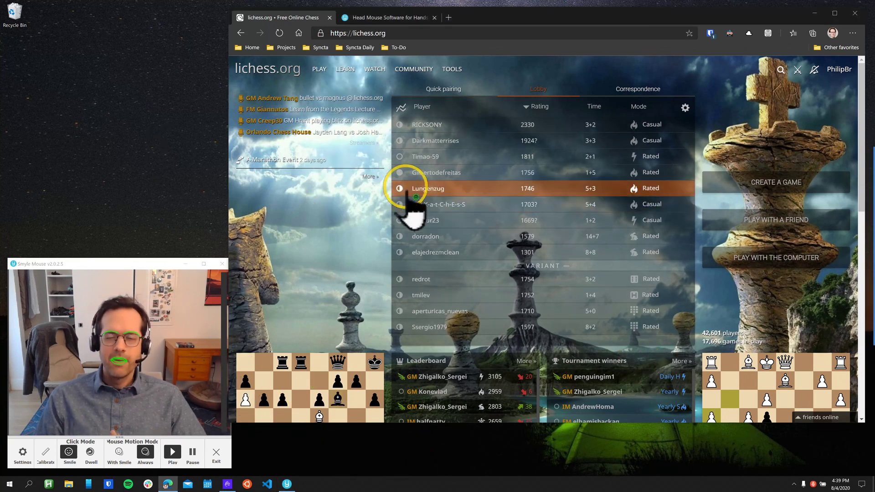
mouse_move(440, 263)
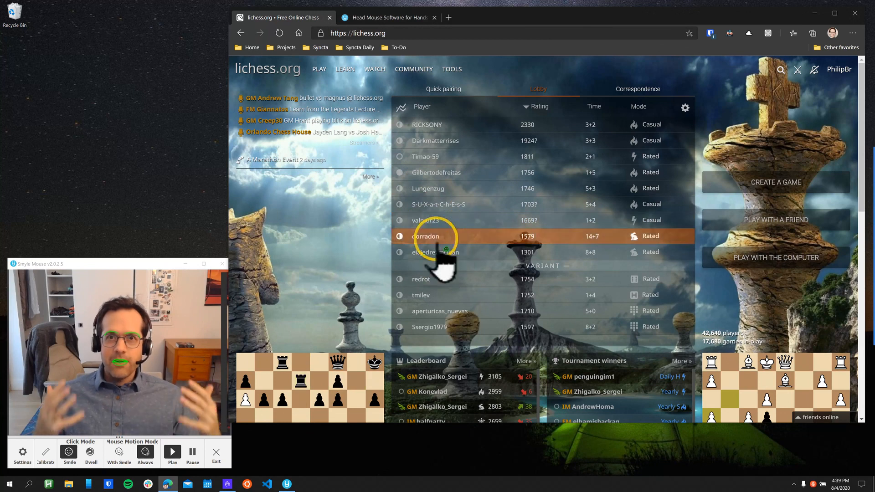
mouse_move(460, 320)
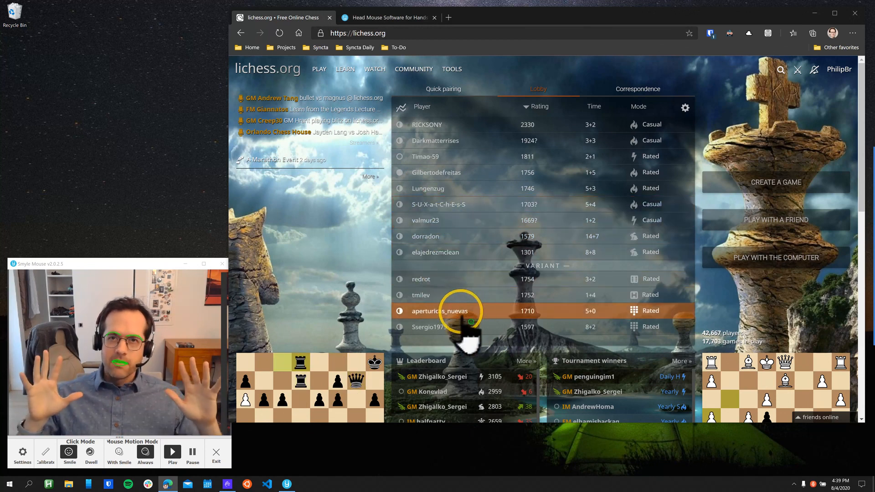
mouse_move(527, 178)
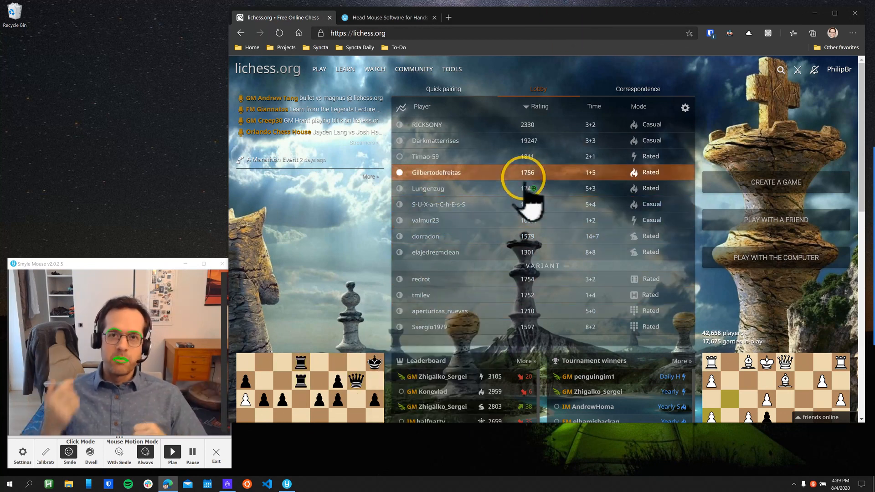
mouse_move(491, 273)
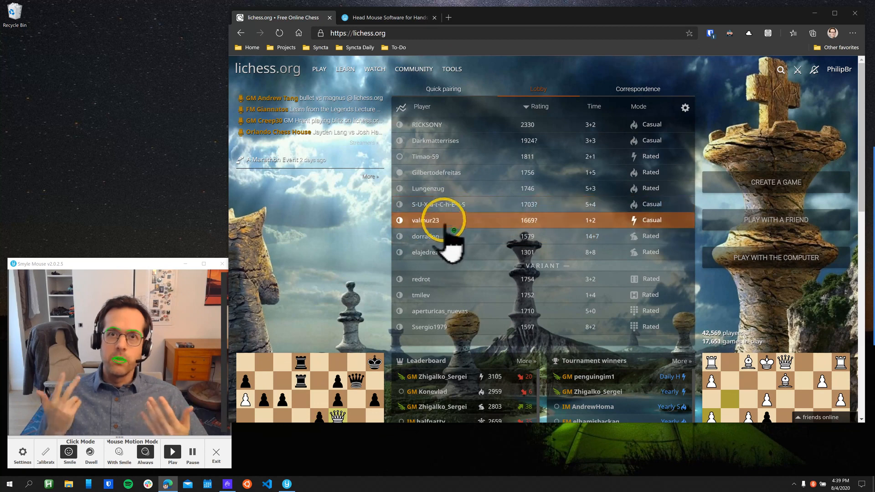
mouse_move(458, 368)
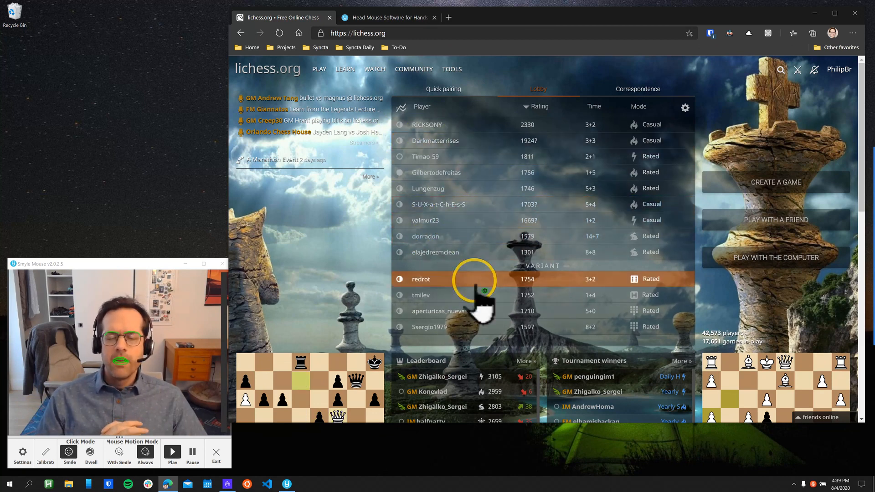
mouse_move(477, 399)
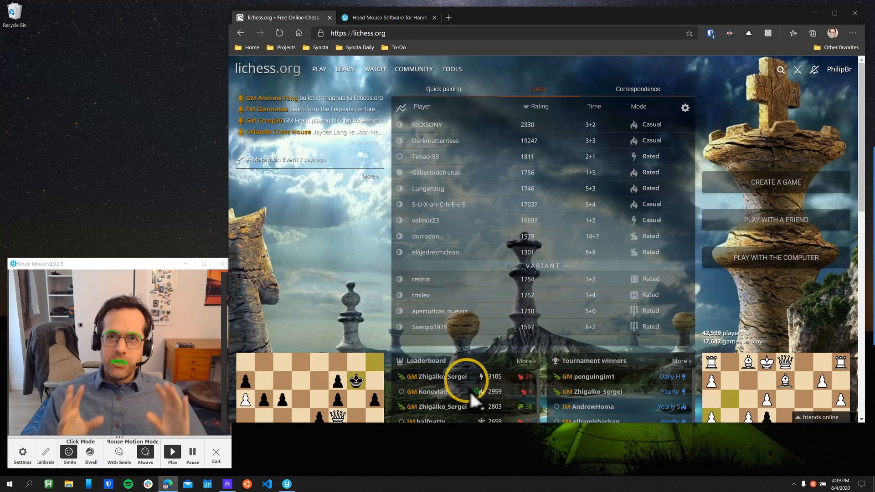
mouse_move(440, 335)
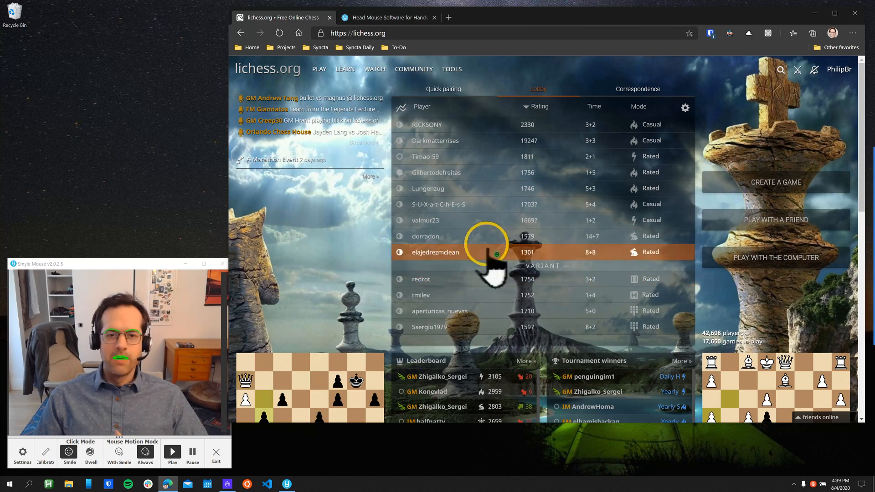
mouse_move(492, 39)
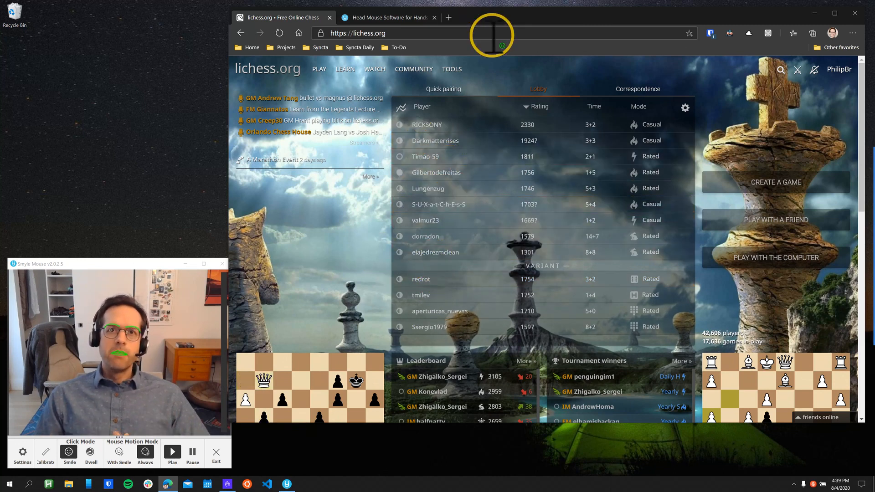
Select an entry in the lichess lobby seek list with a head-controlled click.
left_click(426, 236)
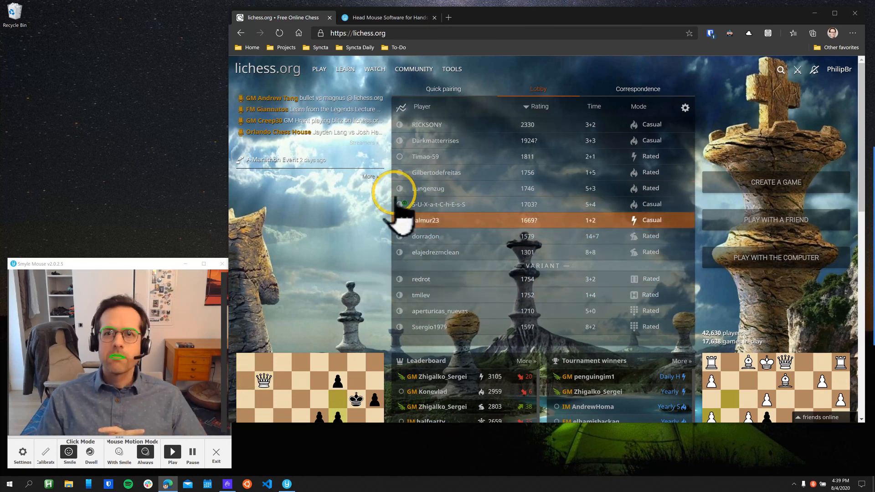
mouse_move(396, 42)
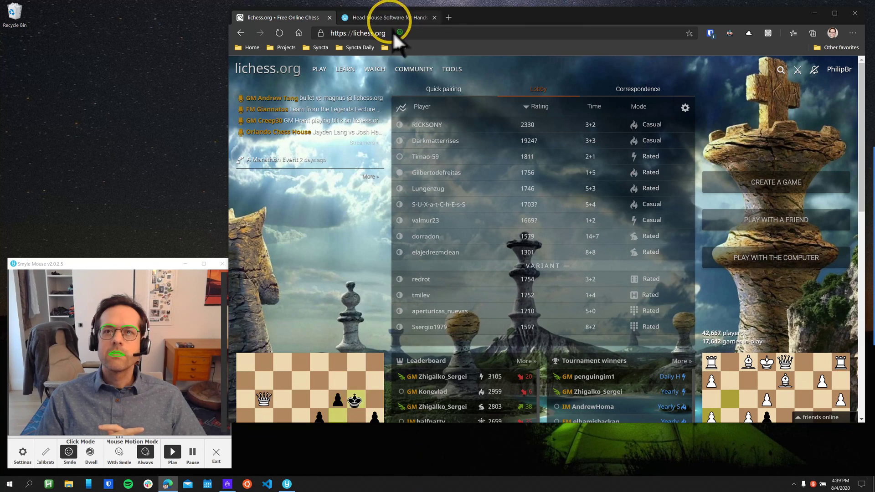
left_click(385, 17)
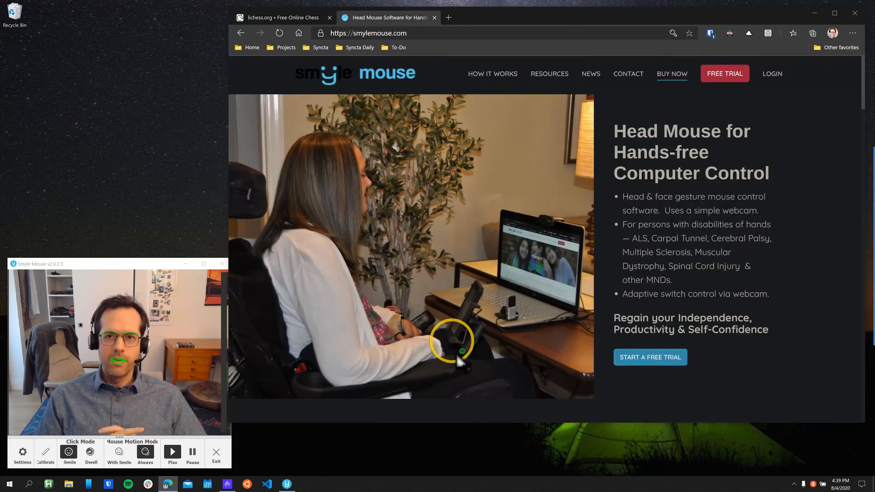
mouse_move(452, 253)
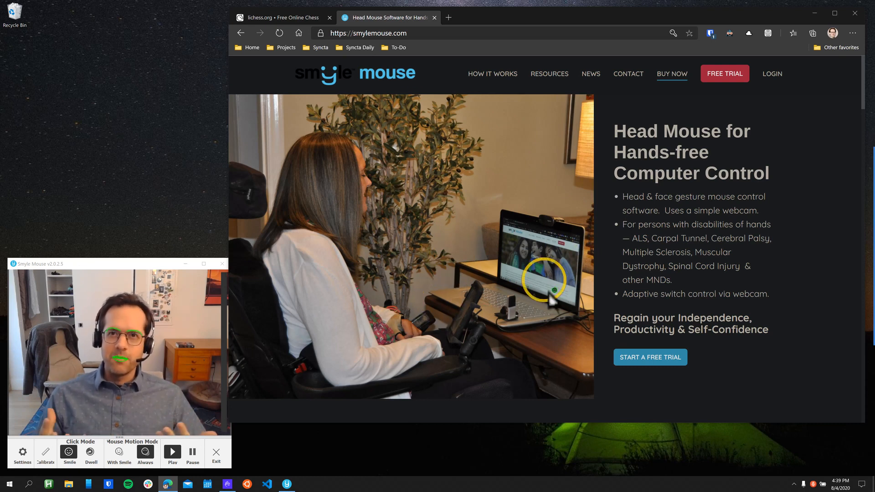
mouse_move(504, 379)
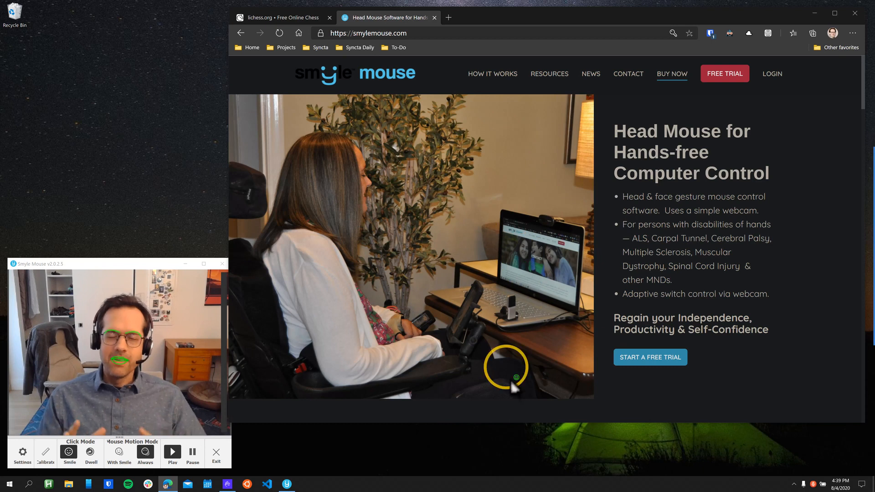
mouse_move(611, 466)
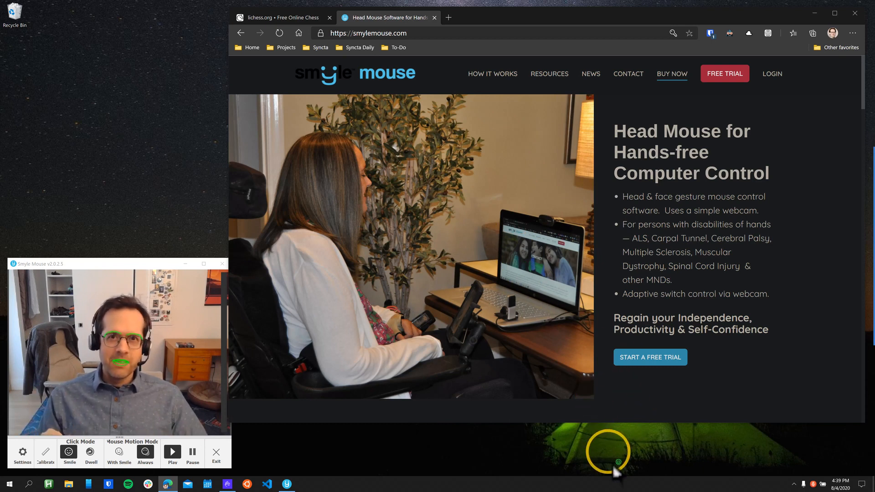
mouse_move(485, 256)
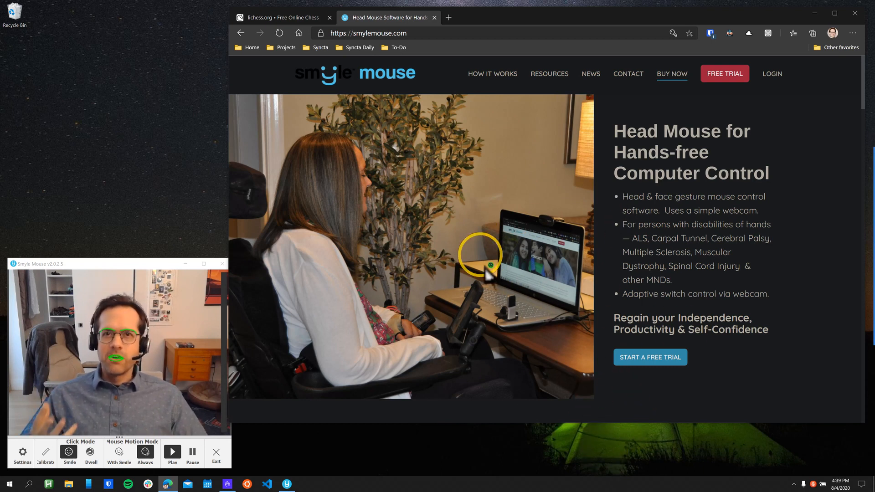
mouse_move(410, 345)
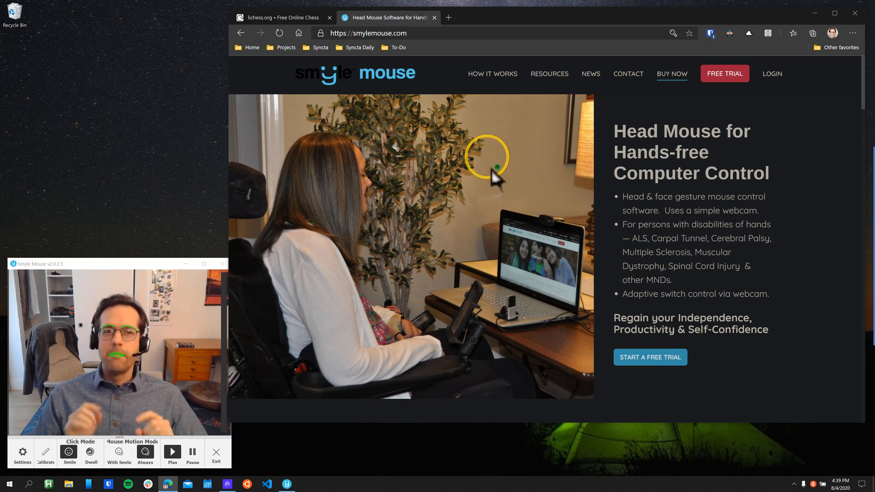
mouse_move(460, 427)
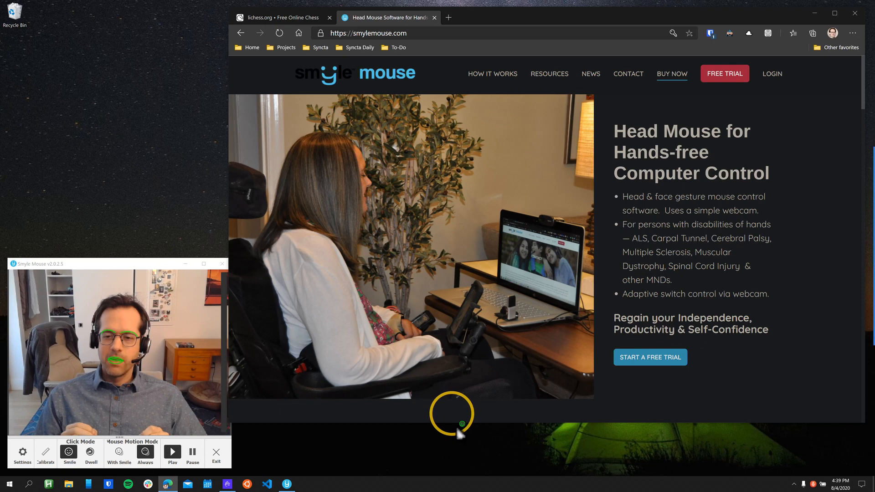
mouse_move(497, 388)
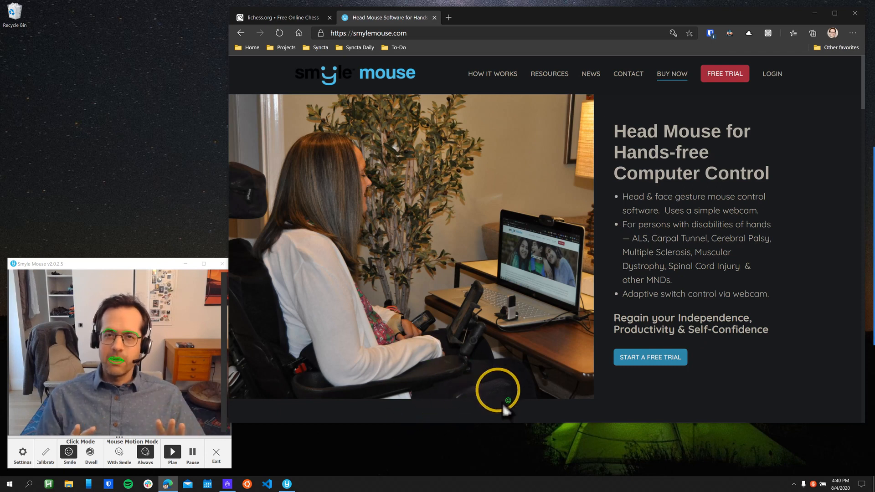
mouse_move(524, 396)
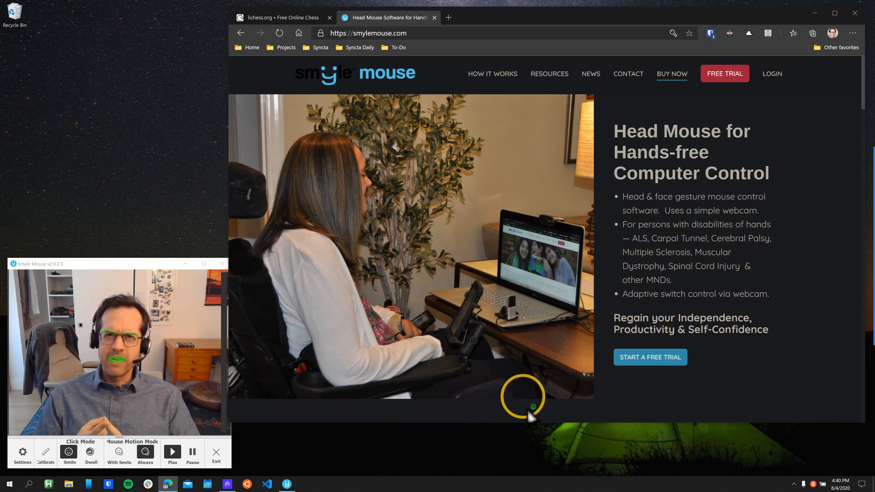
mouse_move(474, 184)
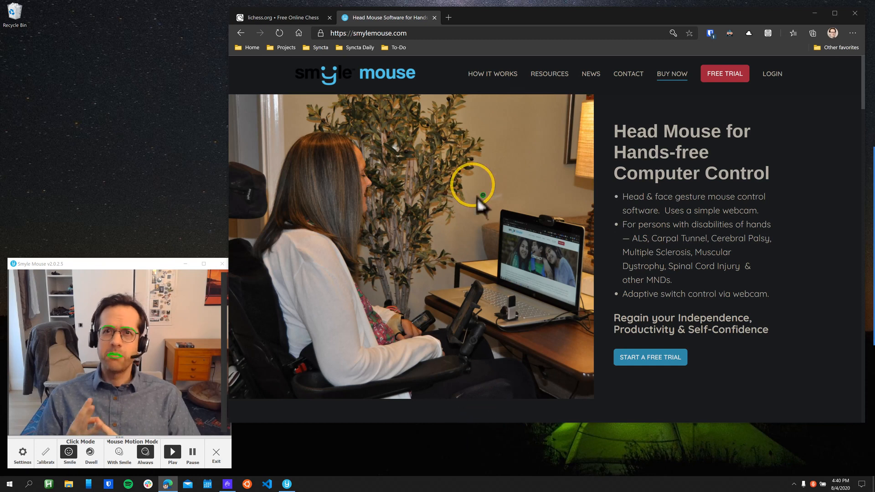
mouse_move(410, 215)
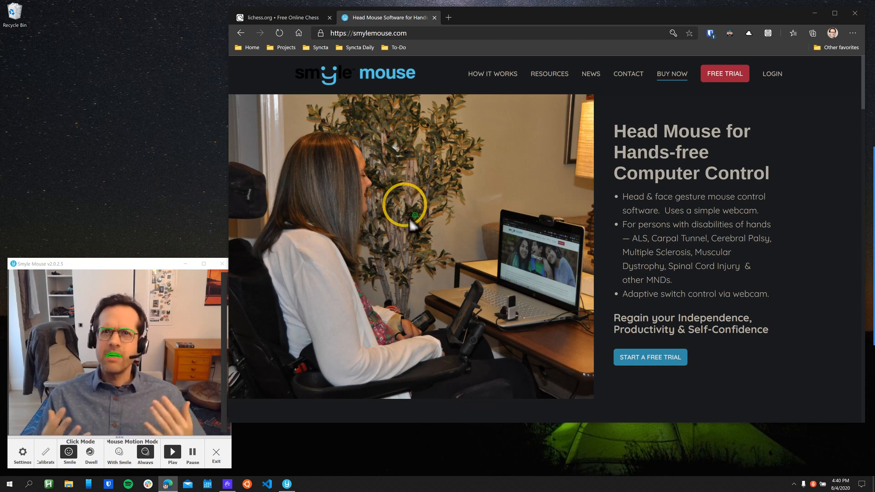
mouse_move(401, 184)
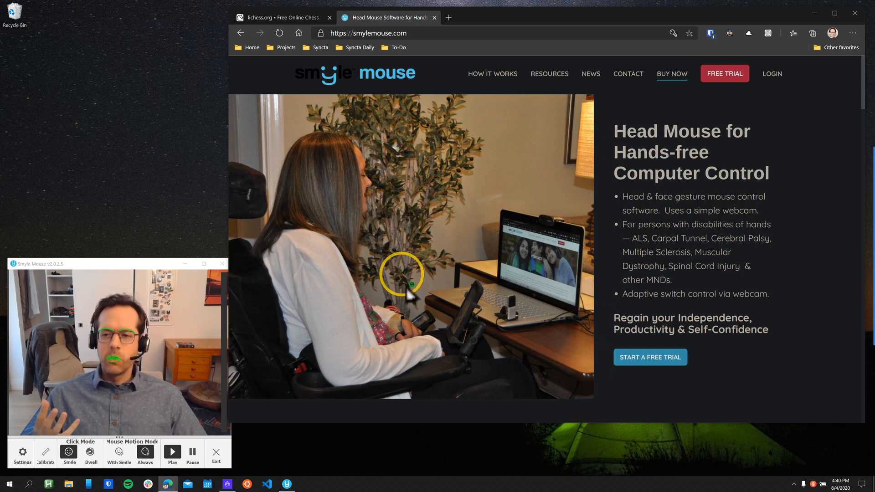
mouse_move(502, 360)
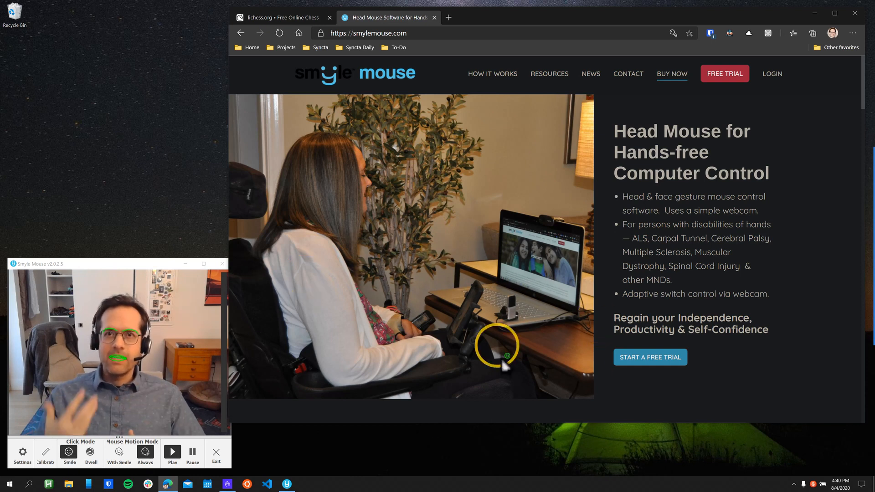
mouse_move(437, 212)
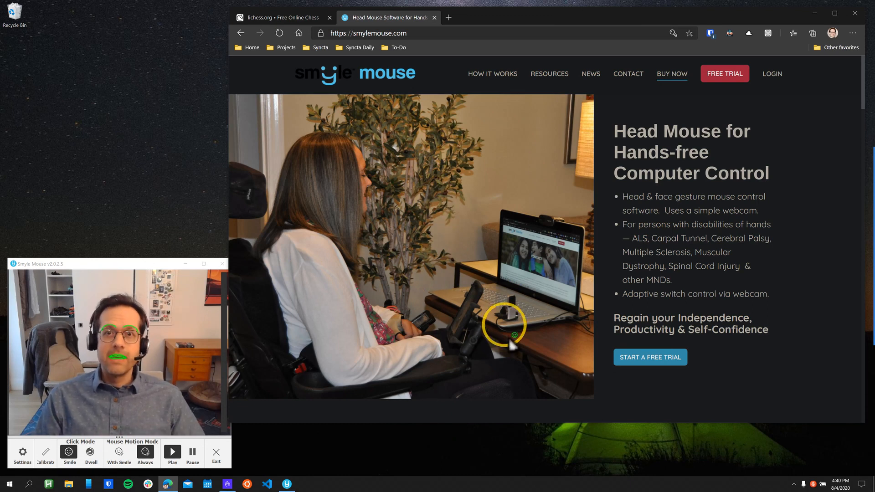
mouse_move(413, 150)
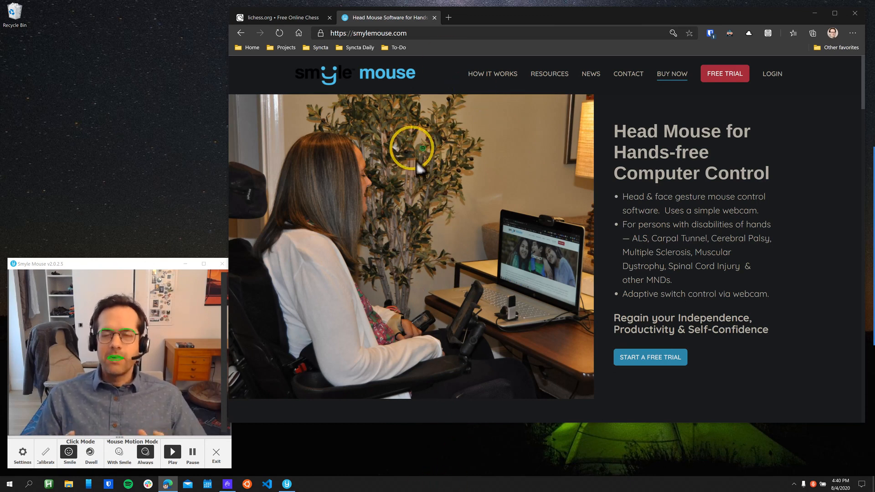
mouse_move(440, 134)
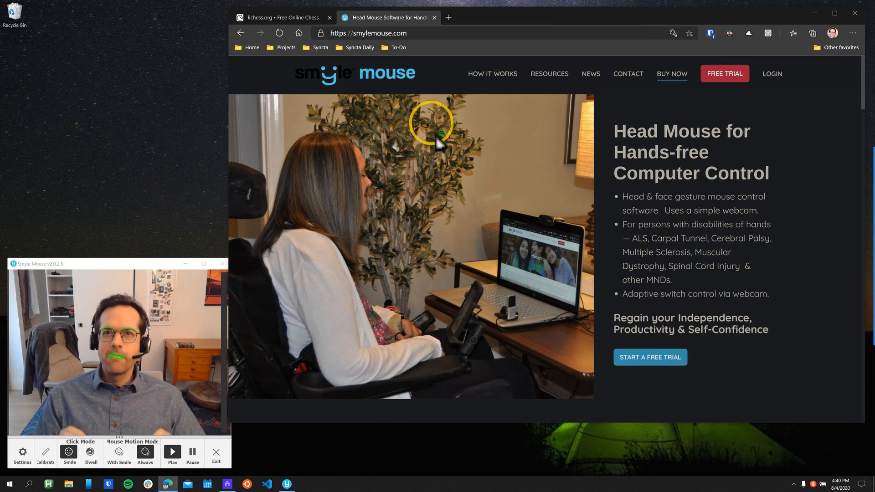
mouse_move(449, 228)
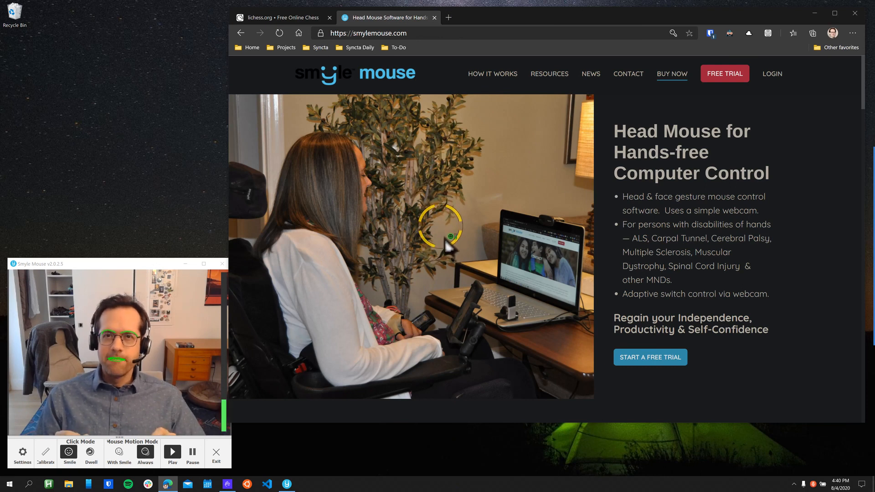
mouse_move(435, 106)
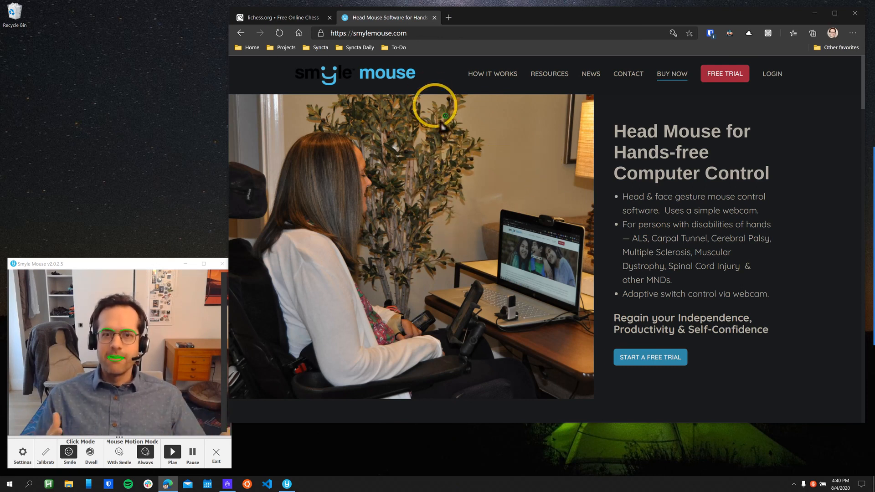
mouse_move(538, 226)
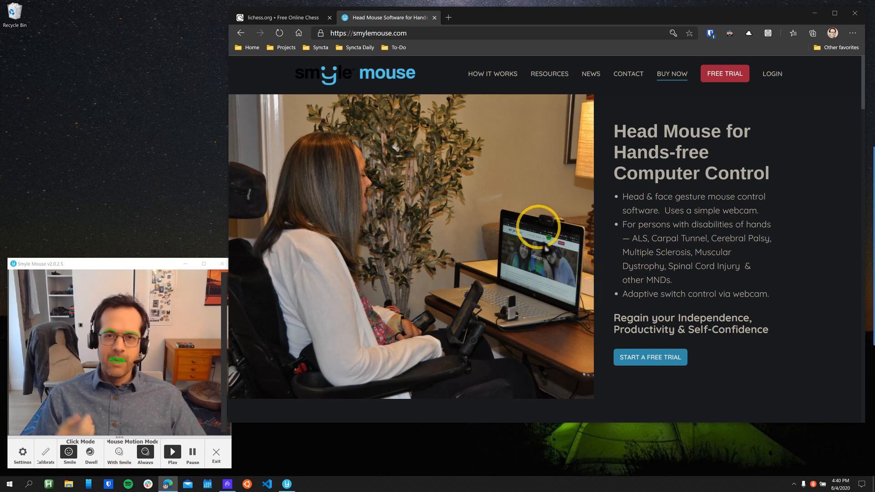
mouse_move(421, 173)
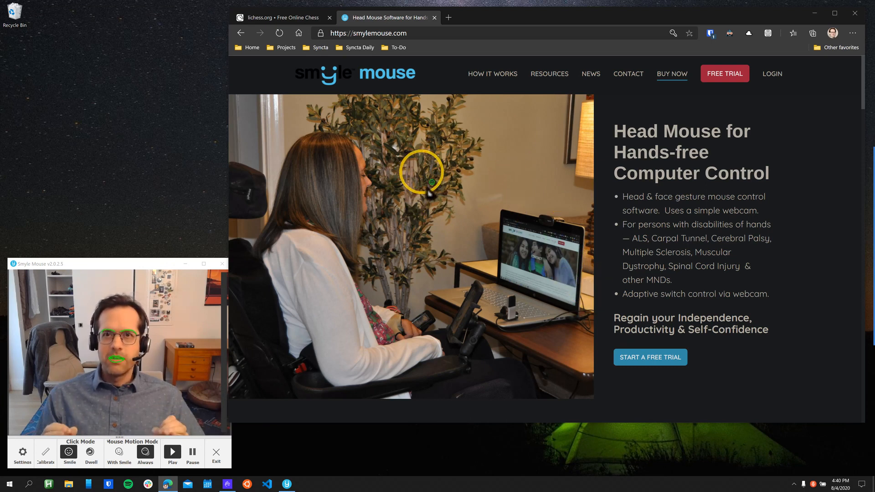
mouse_move(441, 207)
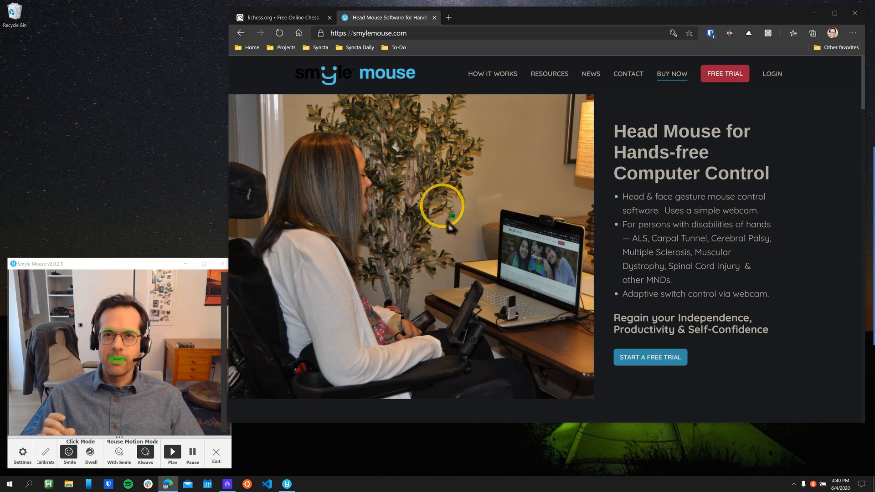
mouse_move(430, 333)
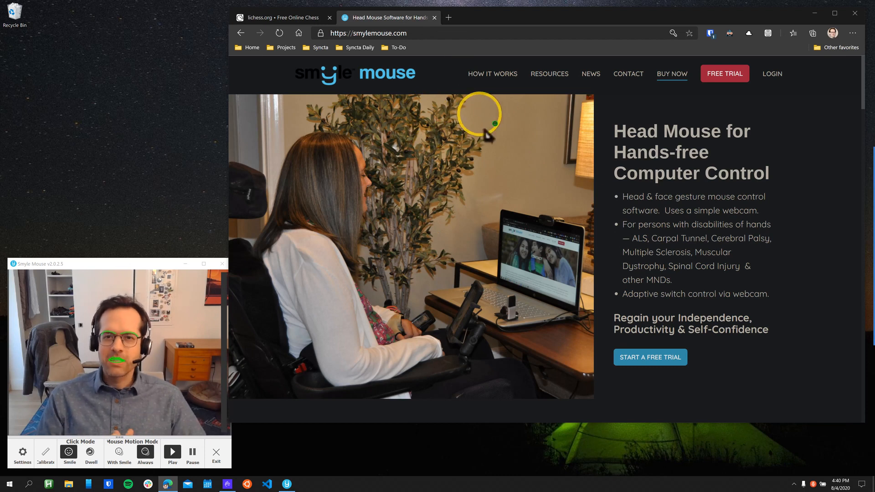
mouse_move(185, 135)
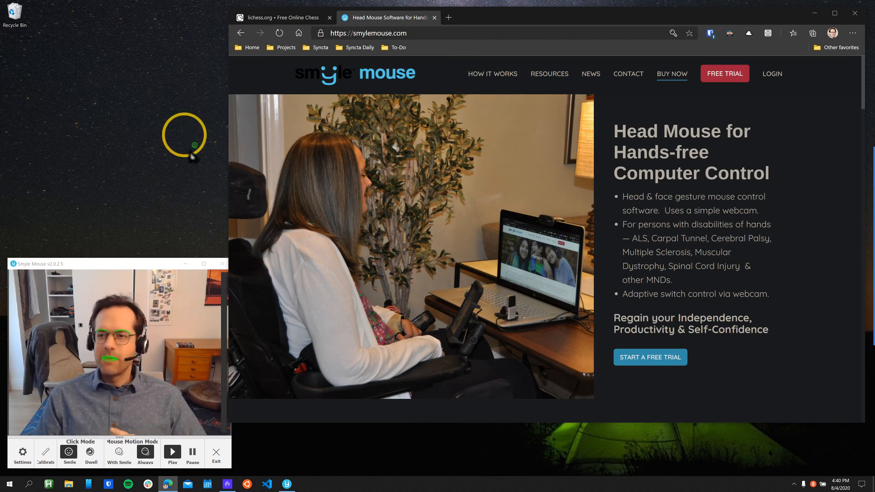
mouse_move(410, 246)
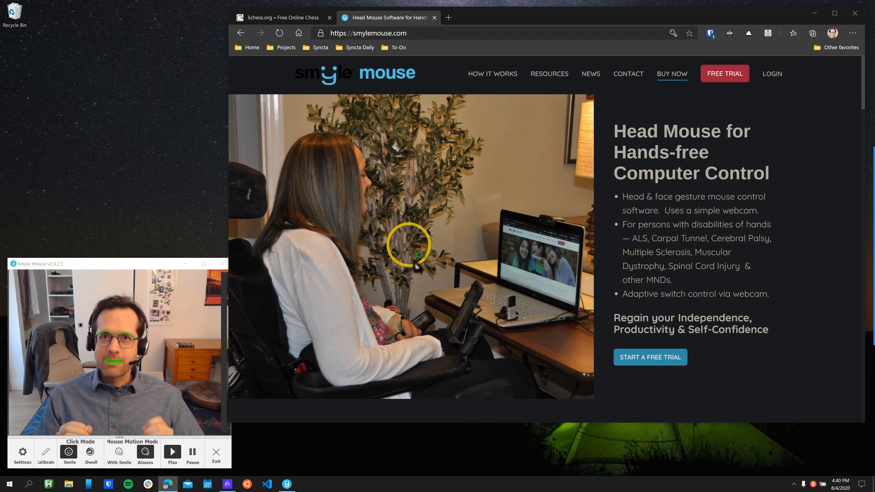
mouse_move(513, 8)
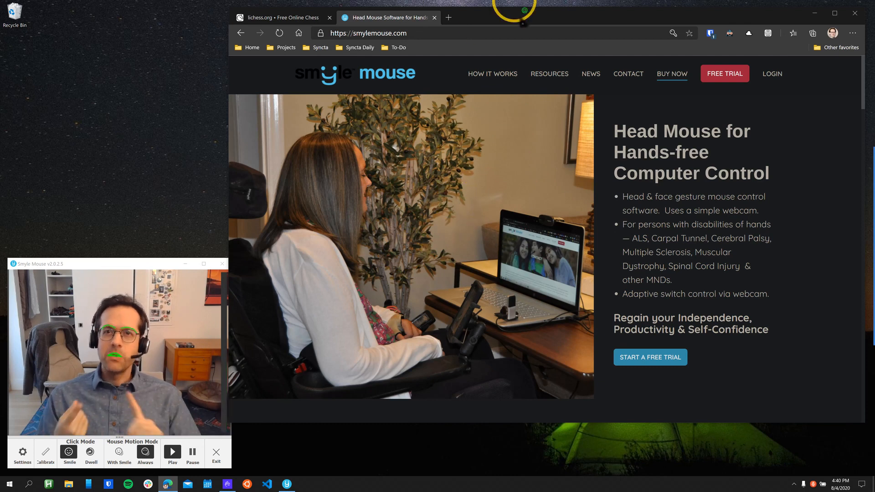
mouse_move(429, 211)
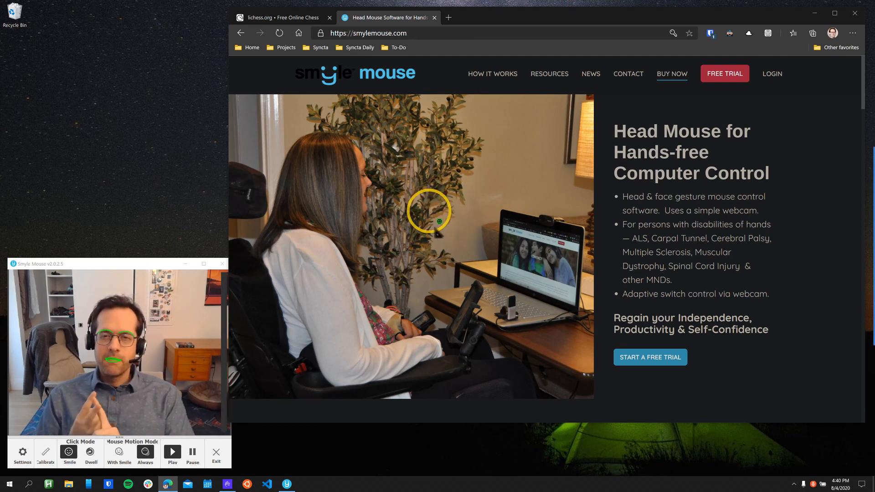
mouse_move(420, 262)
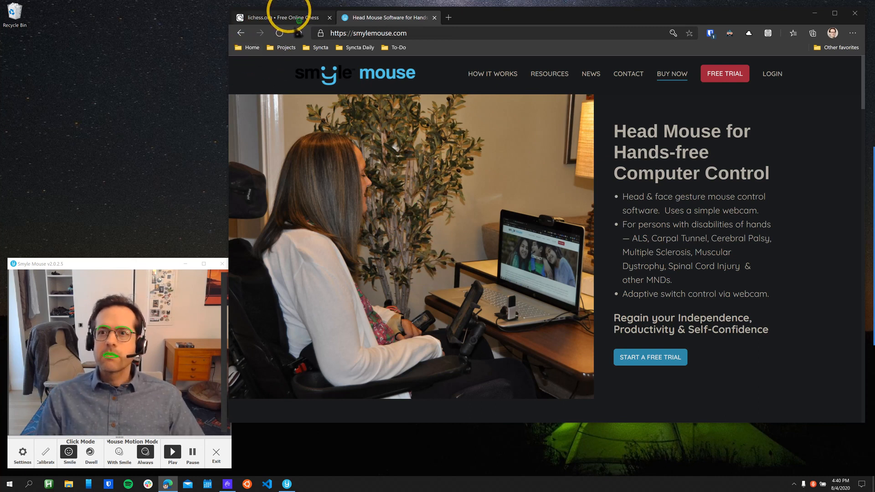
Switch to the lichess tab and bring up the Create a Game dialog.
left_click(279, 18)
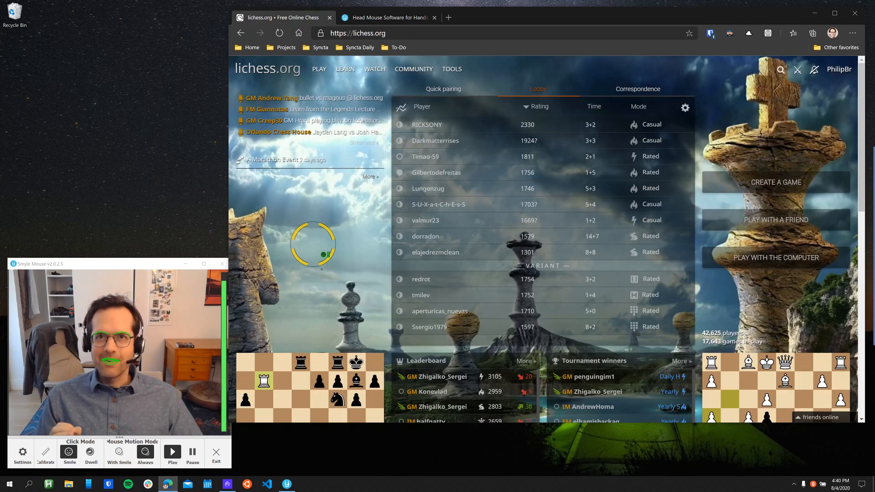
mouse_move(320, 440)
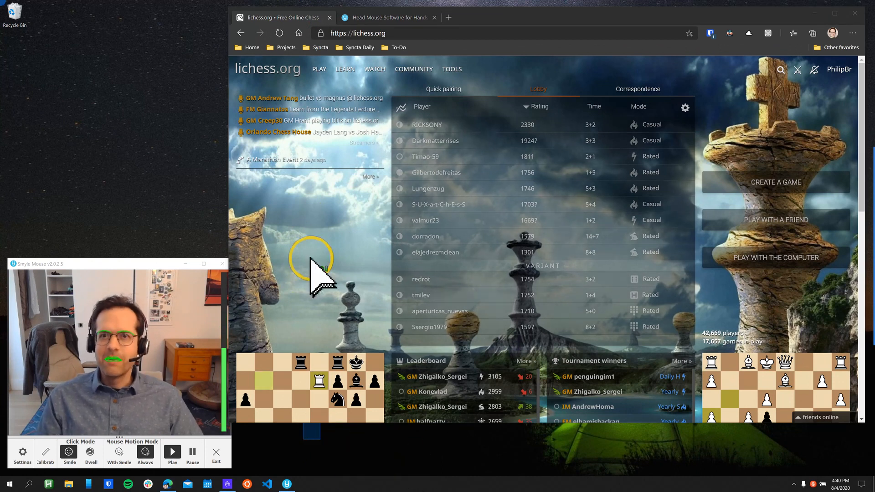
mouse_move(608, 401)
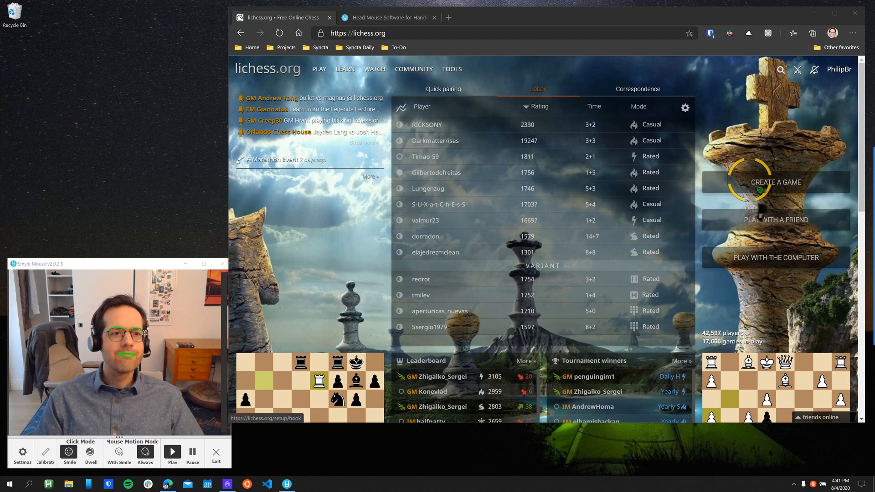
left_click(775, 182)
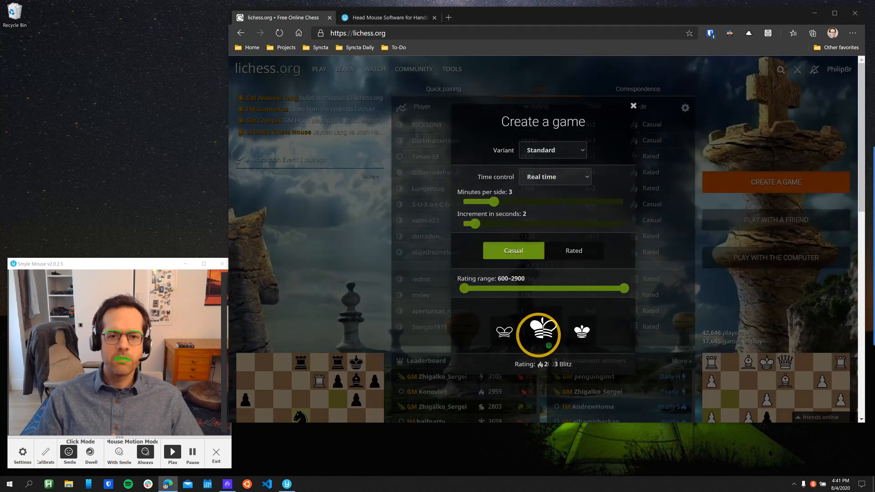
Start the game with a random colour and play e4, exd5, Nf3 and Bd3 as White.
left_click(633, 106)
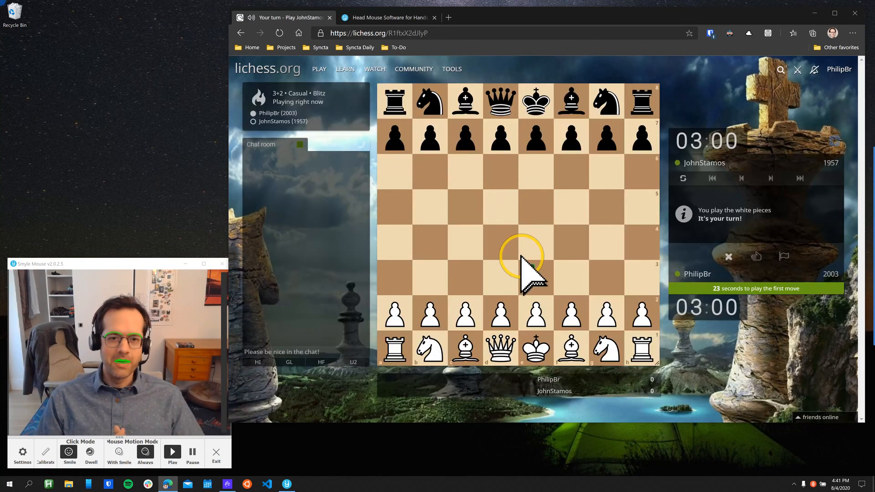
mouse_move(536, 293)
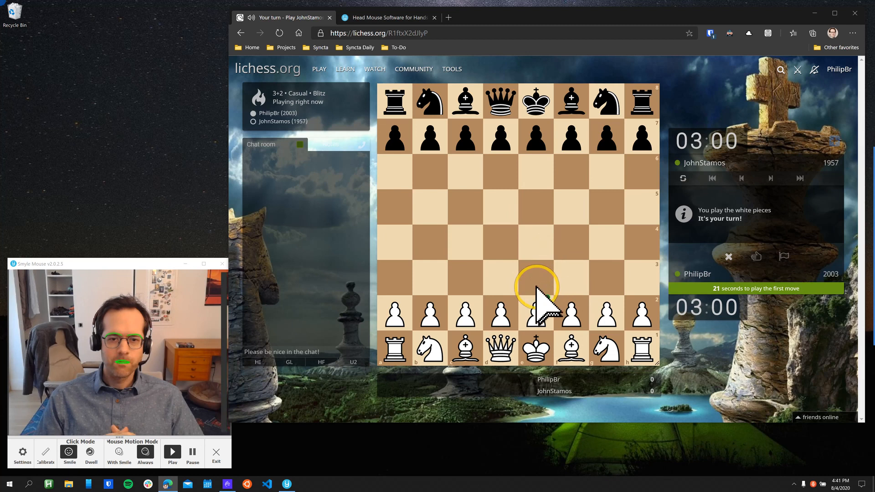
mouse_move(537, 248)
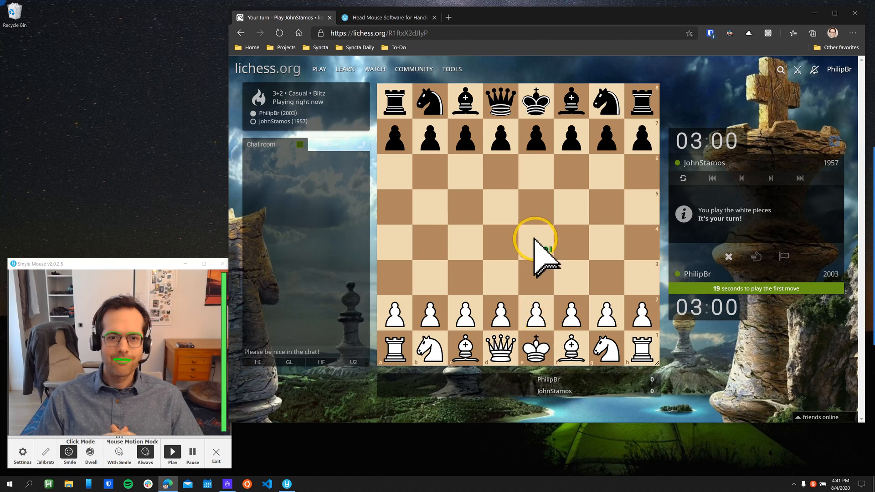
left_click(534, 314)
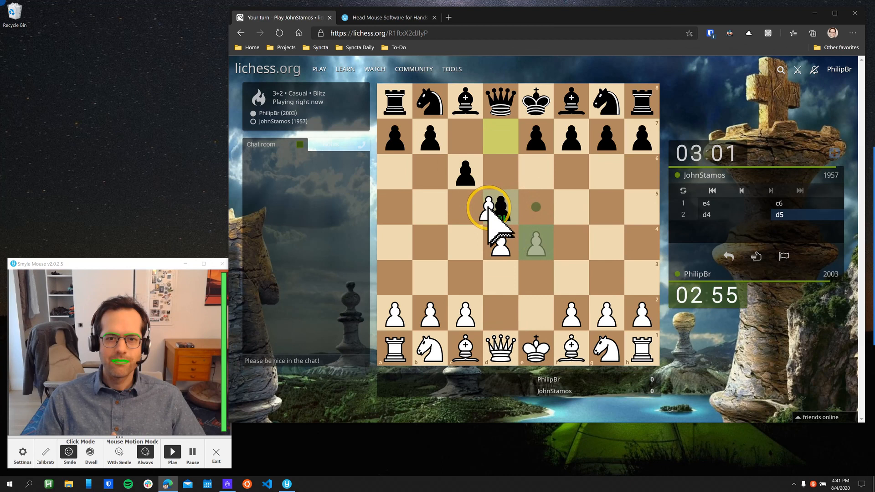
left_click(499, 207)
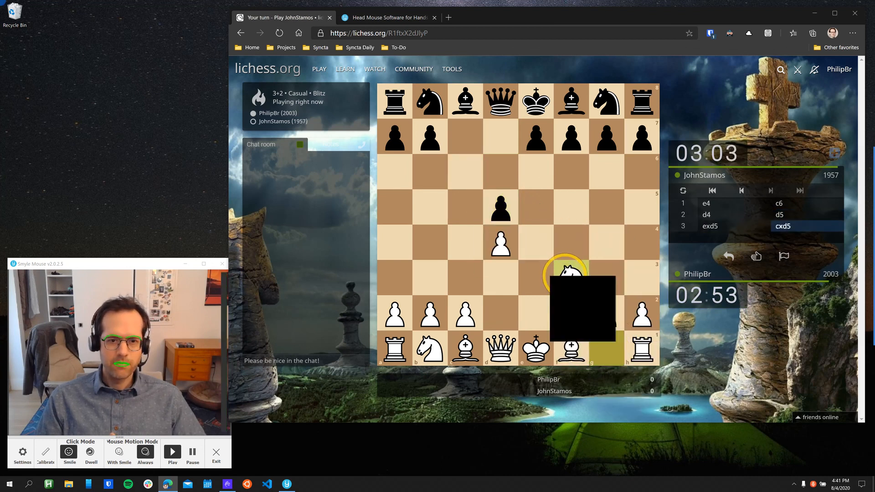
left_click(571, 278)
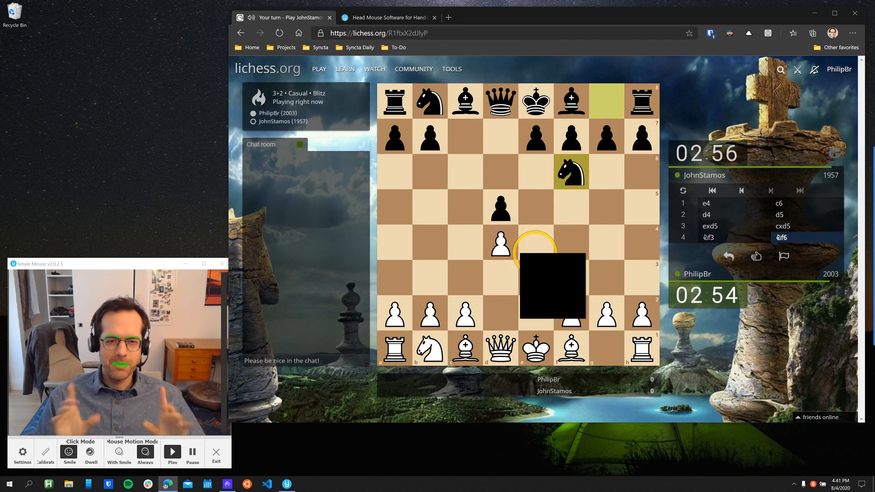
left_click(571, 349)
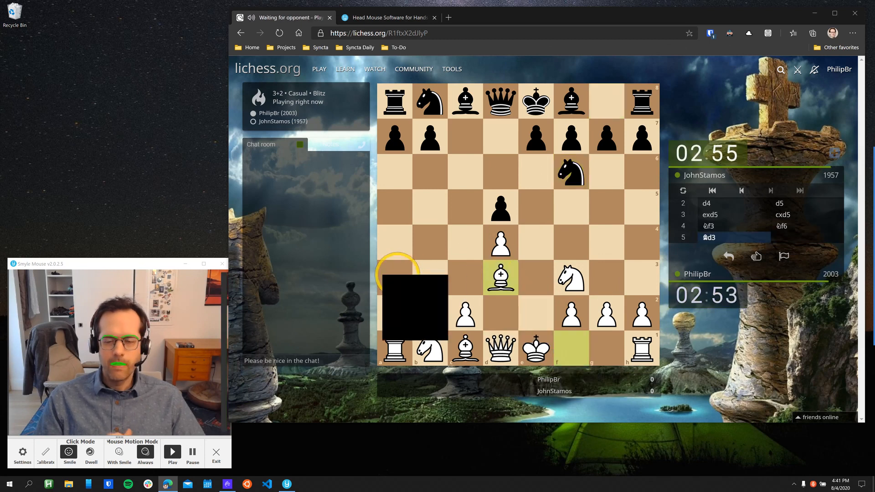
Continue as White with castling, Qc2, Qa4 and the queen trade Qxa5.
left_click(464, 173)
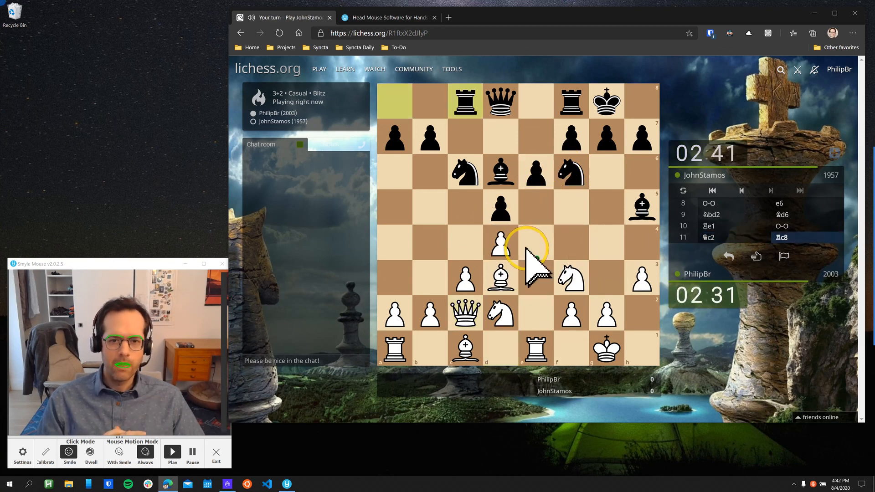
left_click(501, 248)
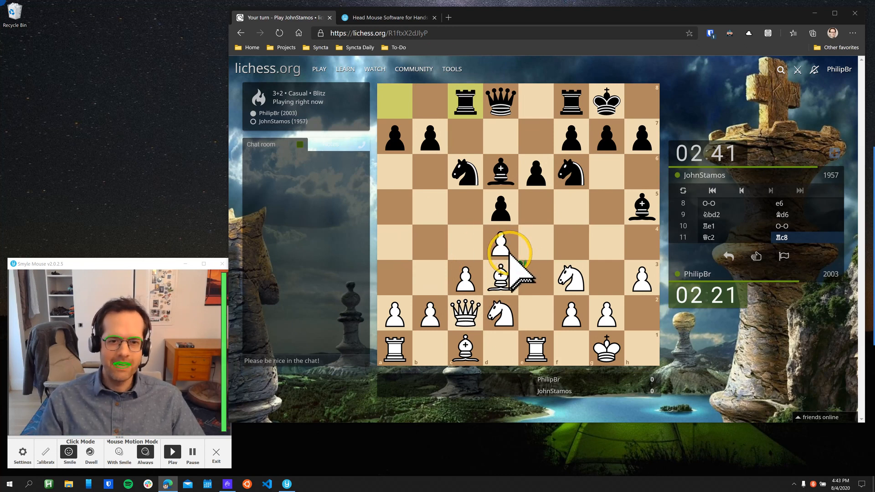
left_click(429, 276)
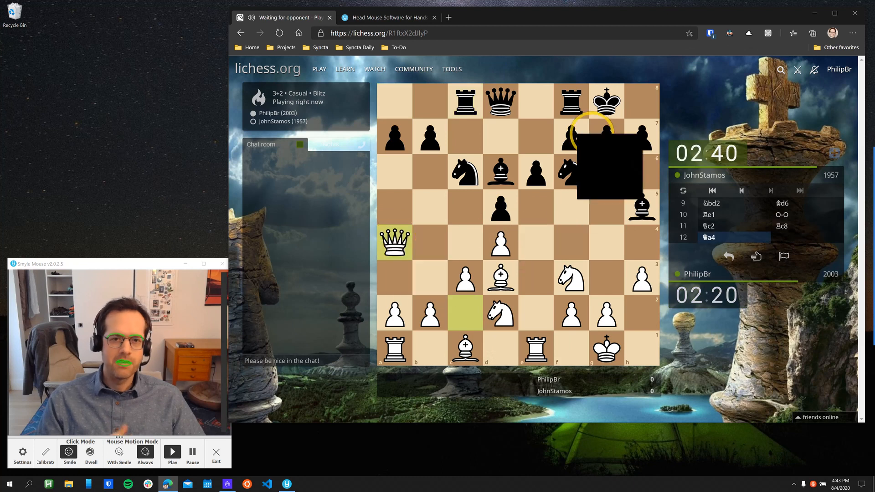
left_click(536, 347)
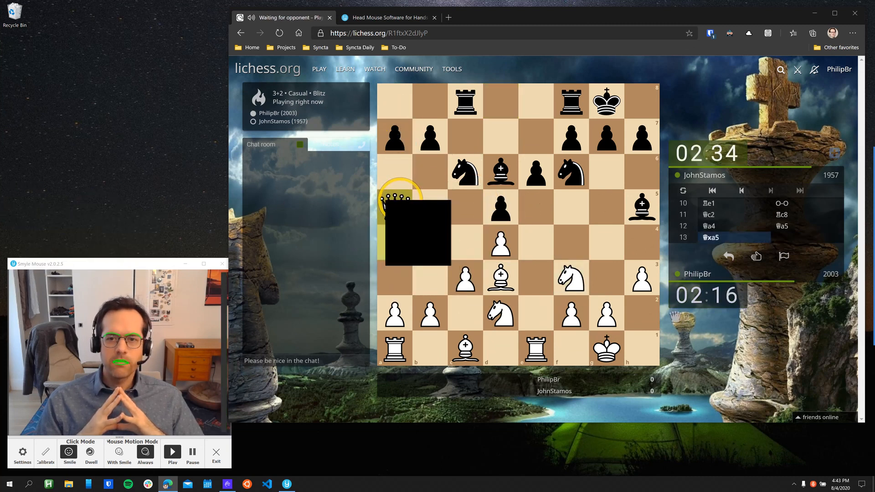
left_click(395, 208)
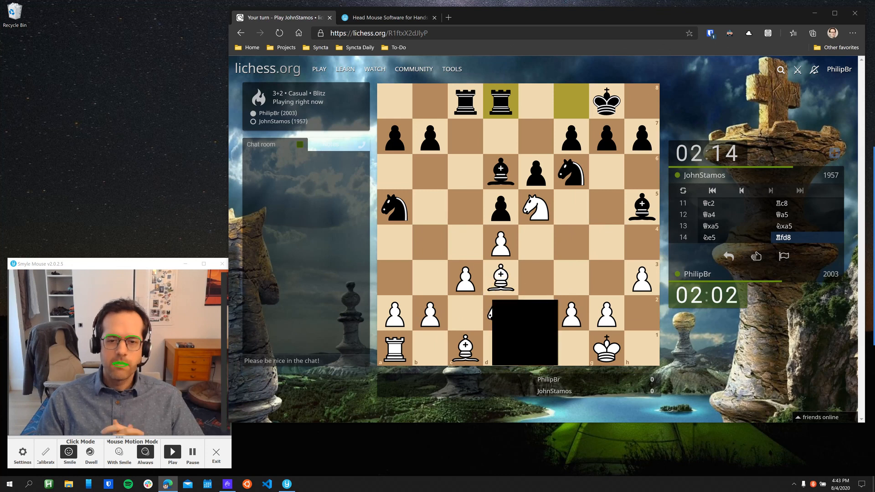
Play Nb3 and develop the c1 bishop to d2.
left_click(432, 278)
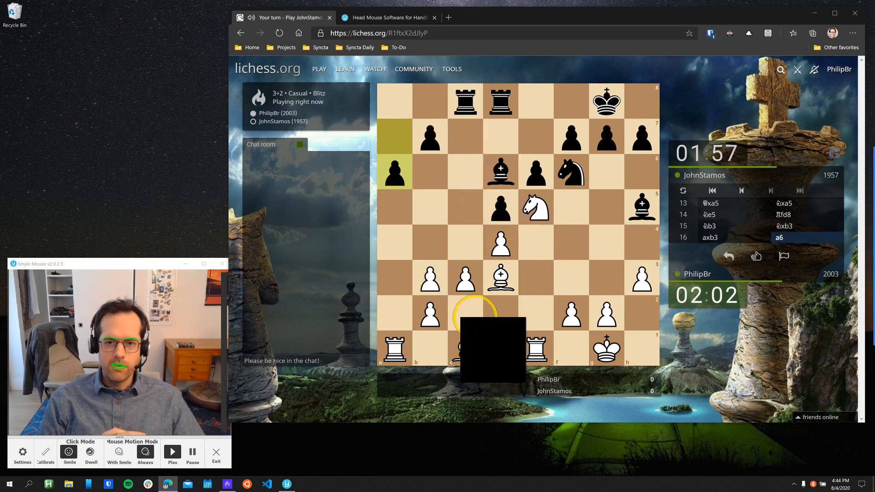
left_click(469, 349)
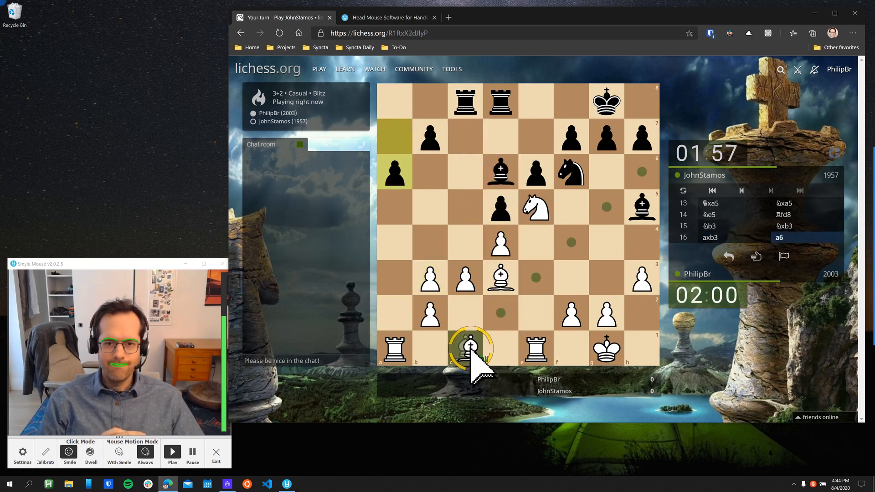
left_click(469, 348)
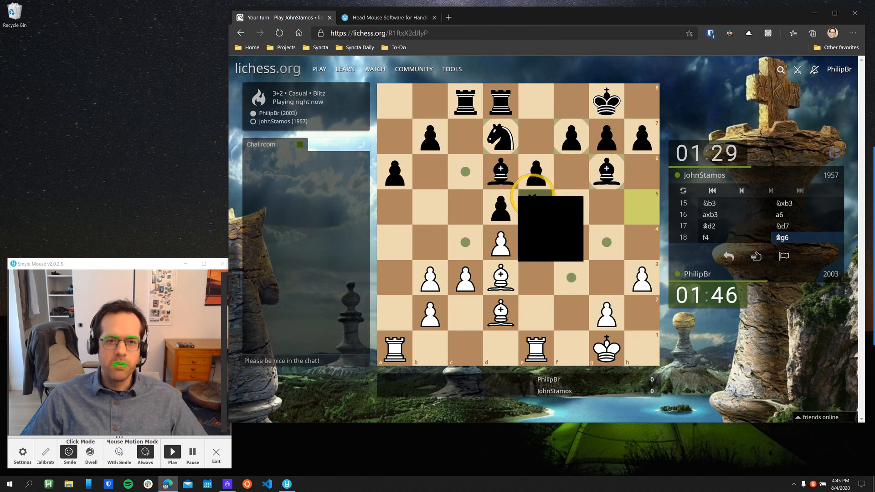
left_click(631, 167)
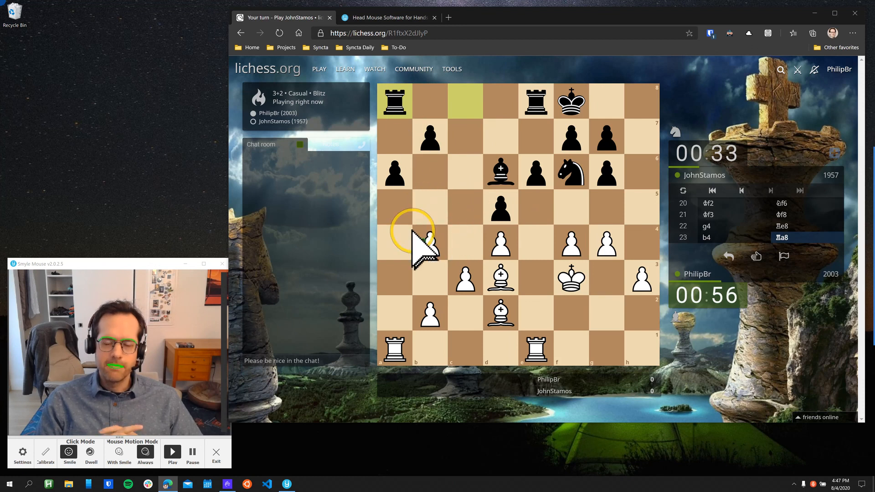
mouse_move(433, 229)
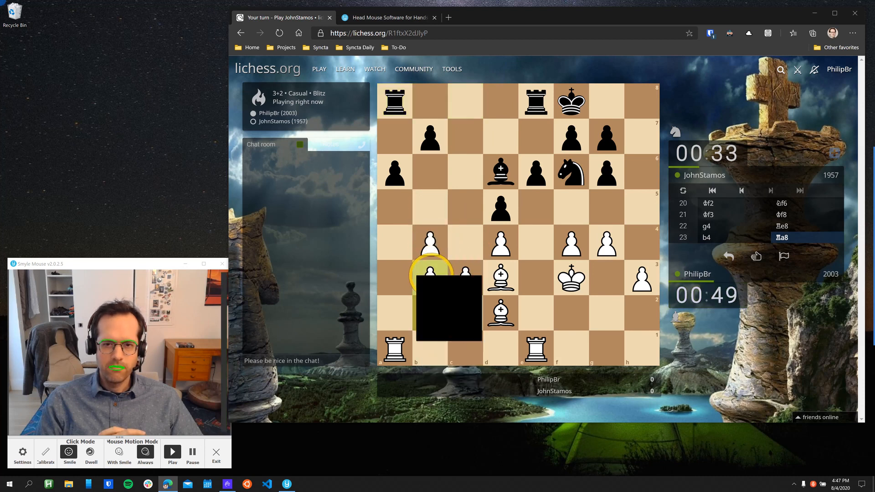
Push the c-pawn to c4 and recapture on c4 with the b-pawn after dxc4.
left_click(430, 279)
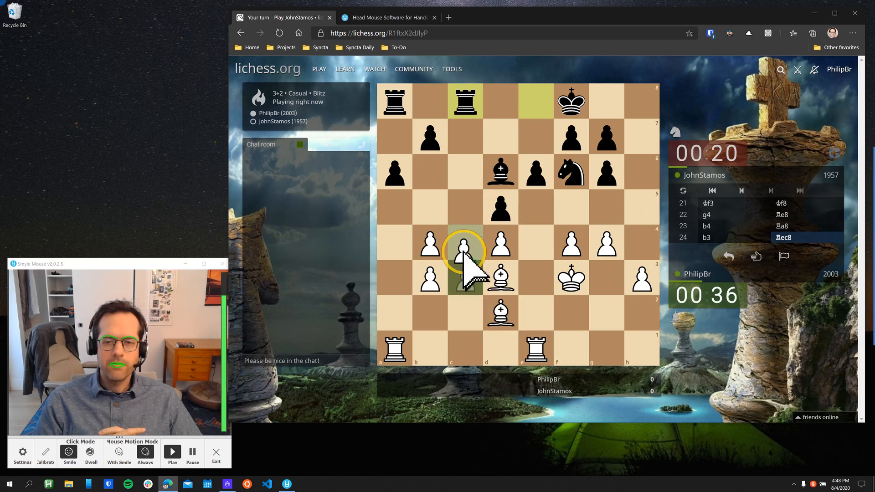
left_click(464, 244)
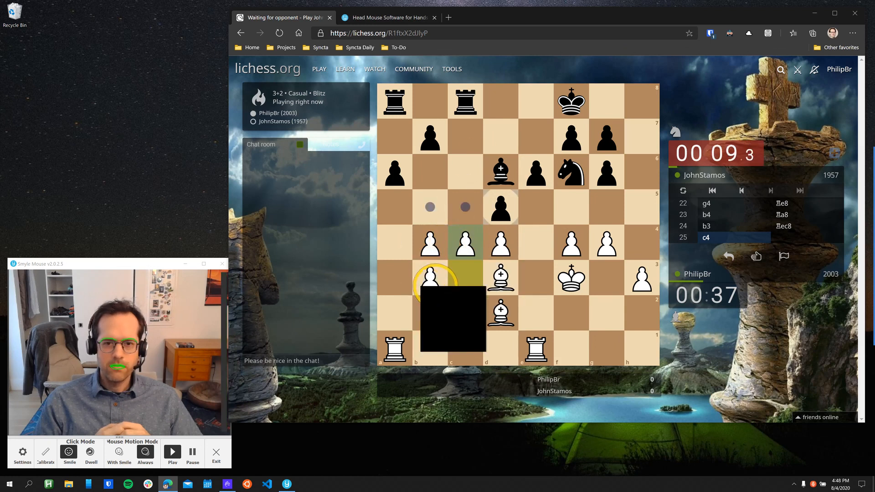
left_click(465, 242)
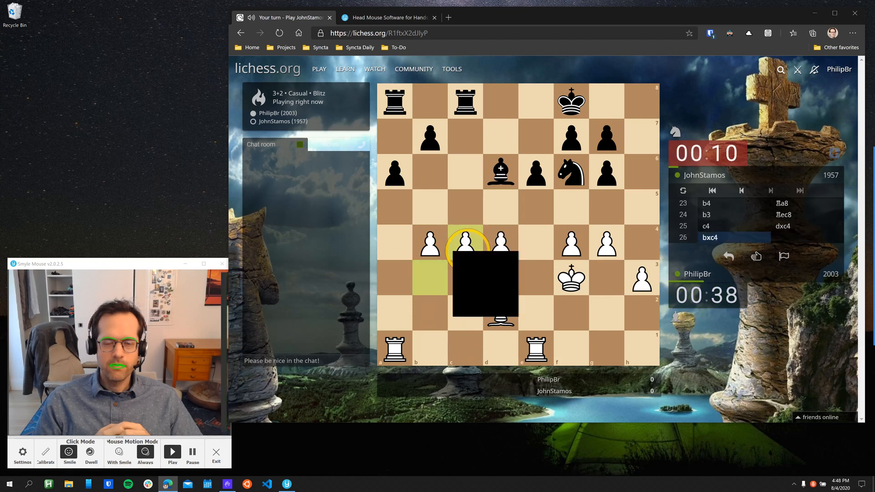
left_click(500, 242)
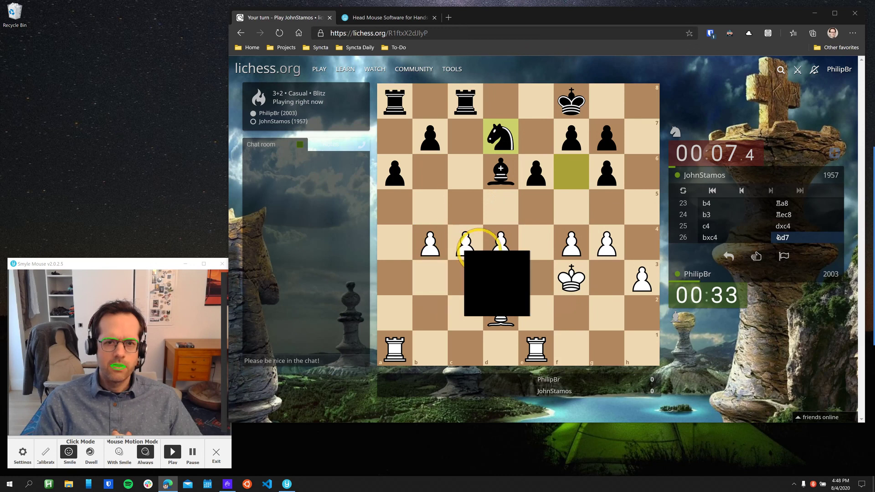
Advance c5 and b5, retreat the bishop to c4 and capture the knight on d5.
left_click(464, 207)
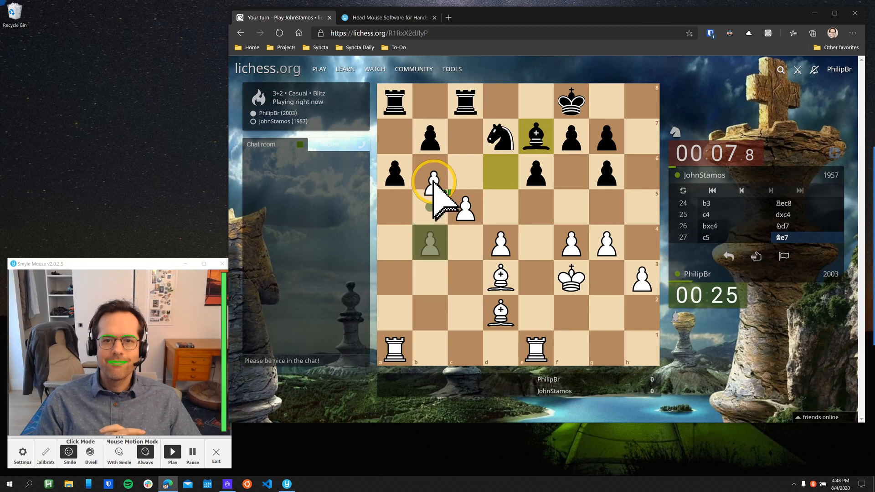
left_click(430, 208)
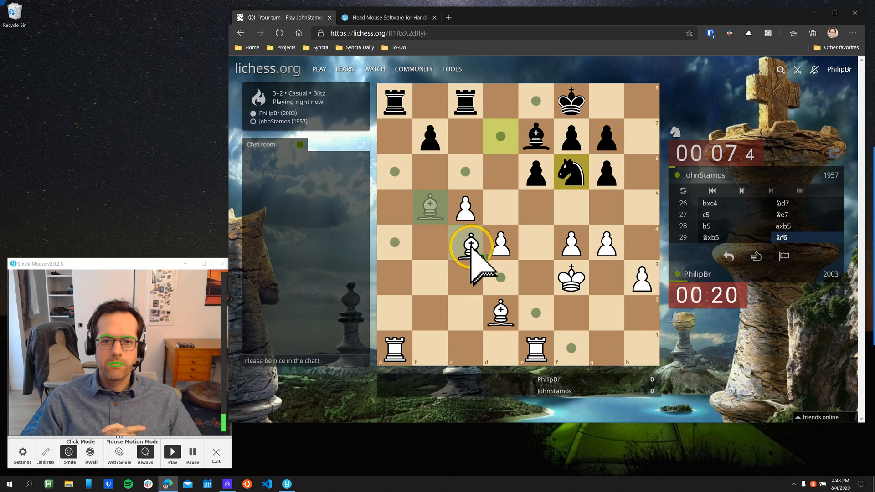
left_click(465, 242)
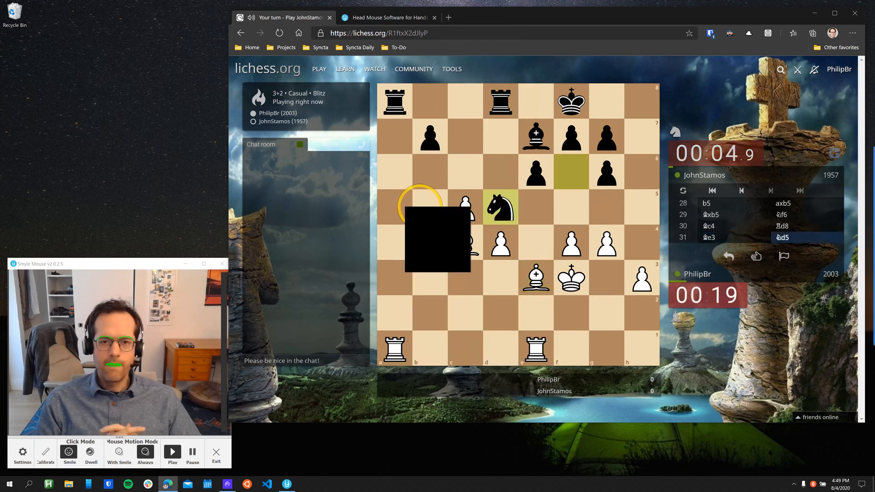
left_click(499, 207)
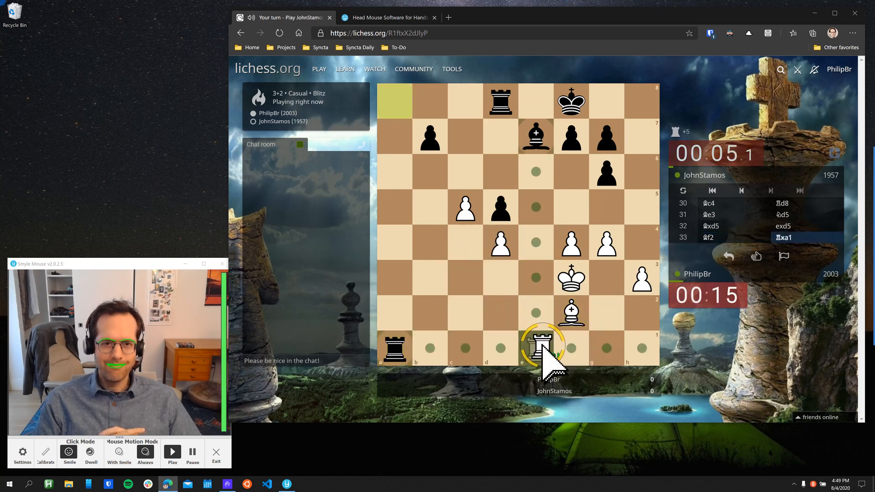
Recapture Rxa1, lift the rook to a7, play Be3 and give check with Ra8+.
left_click(542, 346)
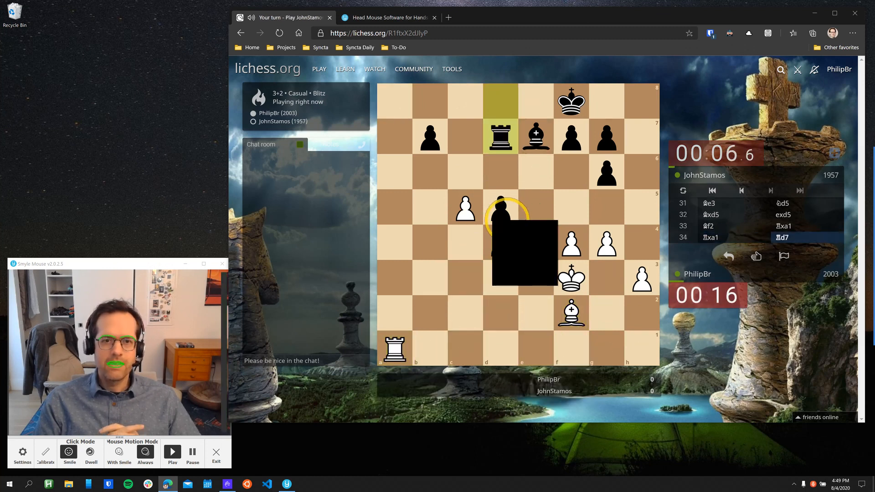
left_click(394, 349)
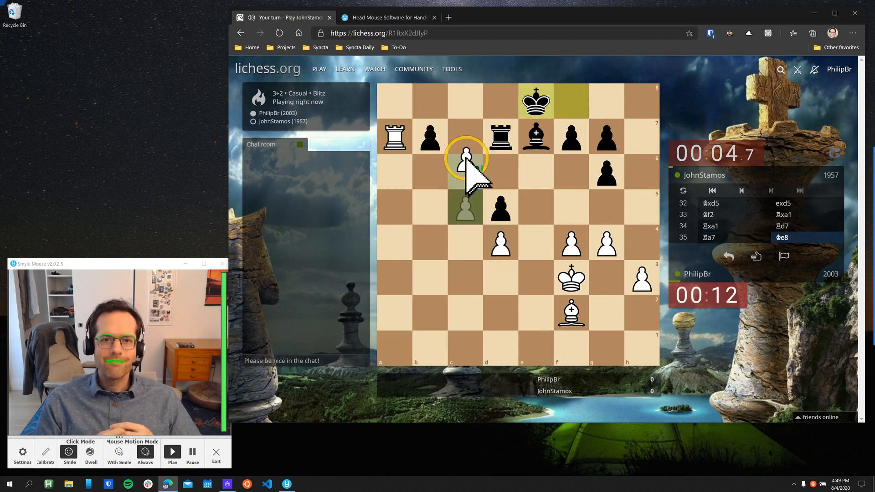
left_click(465, 158)
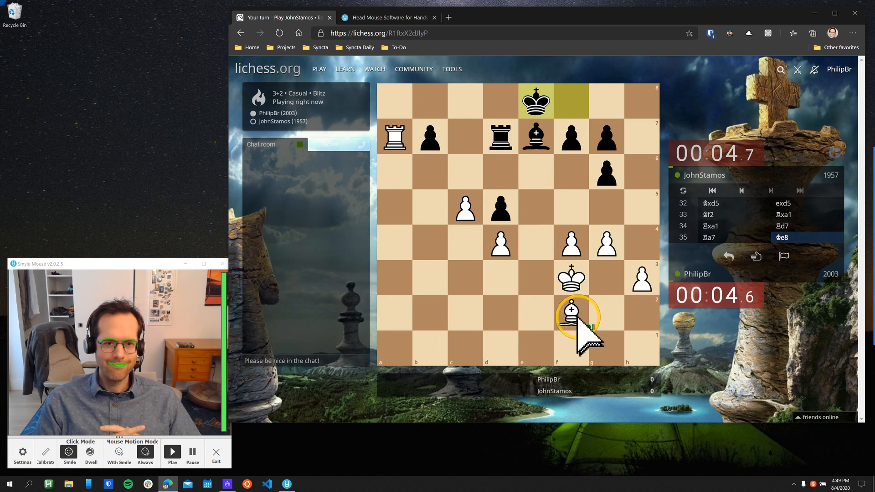
left_click(571, 313)
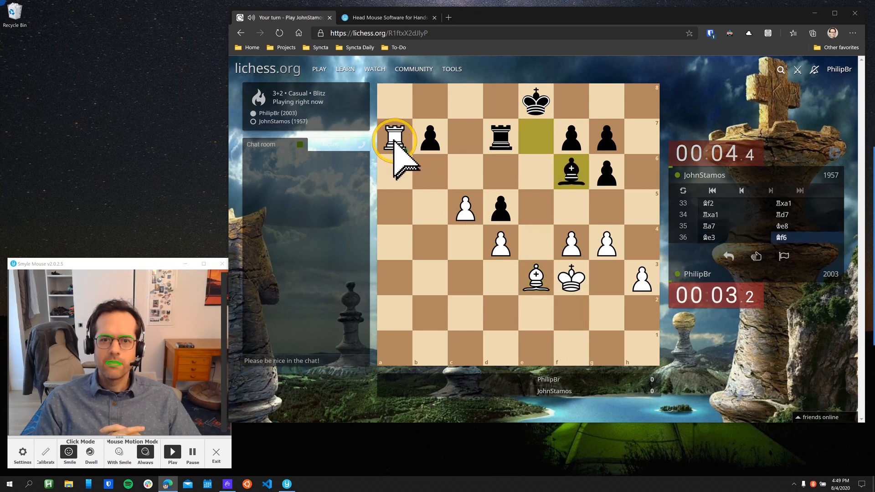
left_click(395, 136)
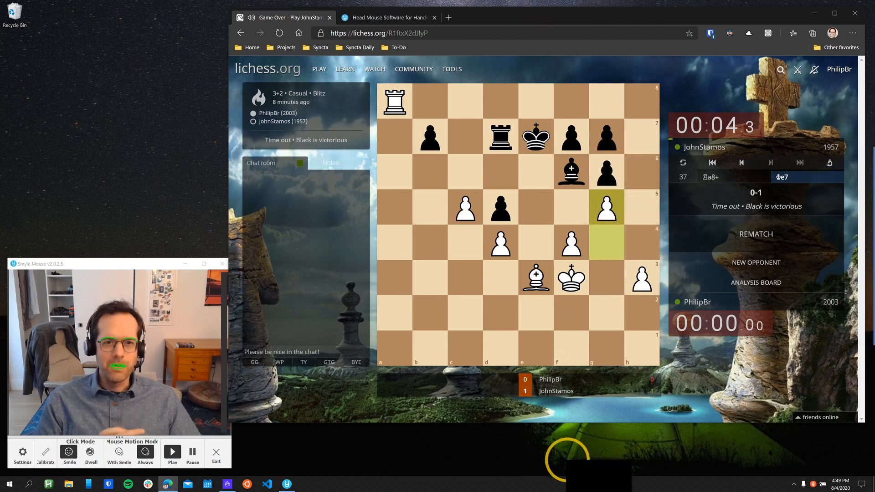
mouse_move(642, 47)
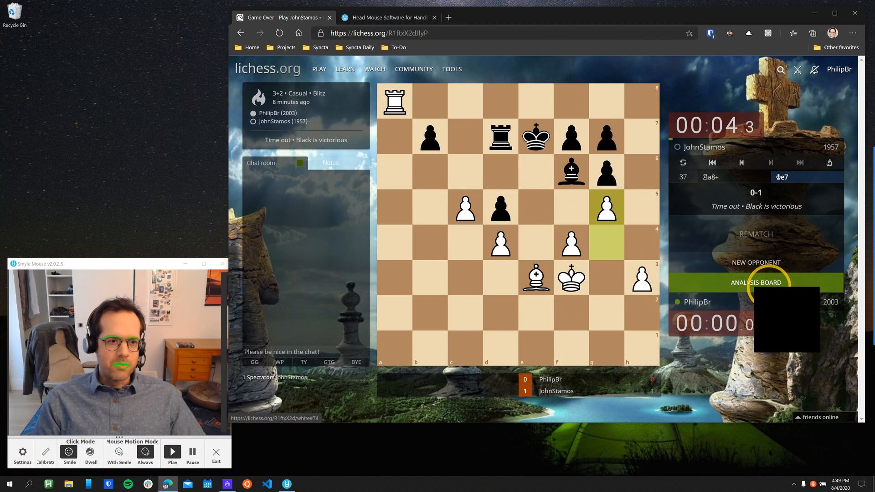
Load the finished 0-1 game in the analysis board with Stockfish evaluation showing.
left_click(755, 282)
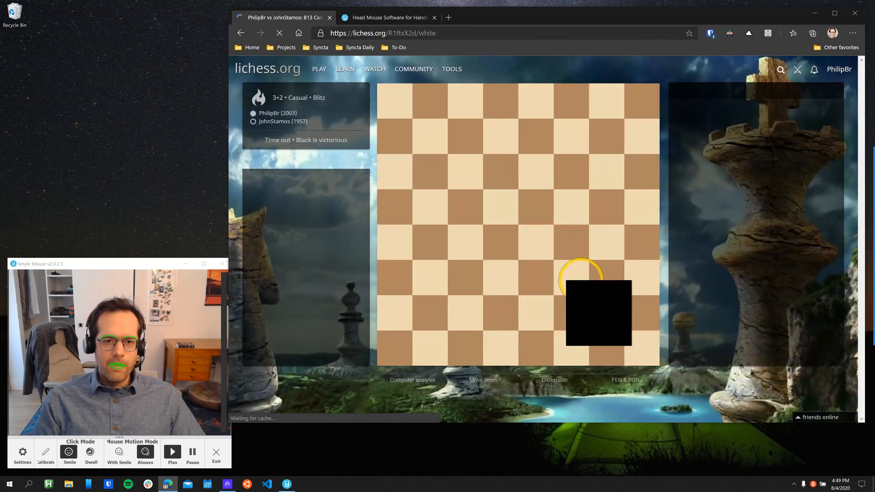
left_click(412, 380)
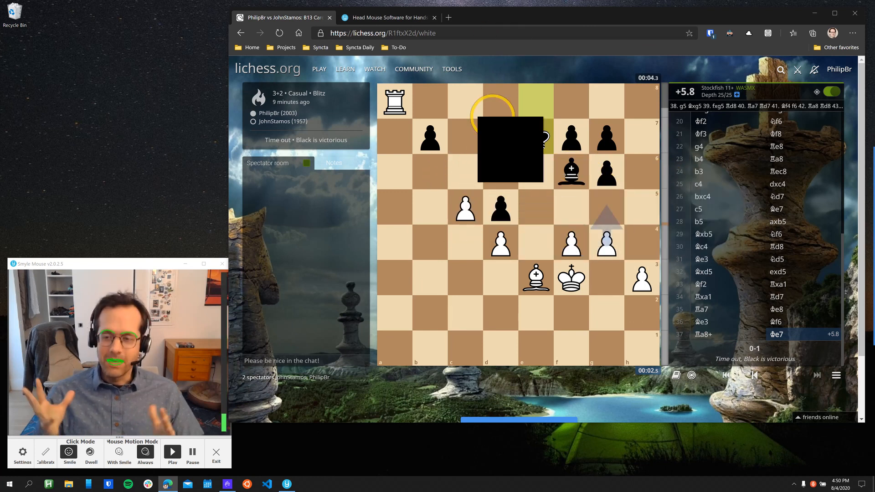
left_click(452, 69)
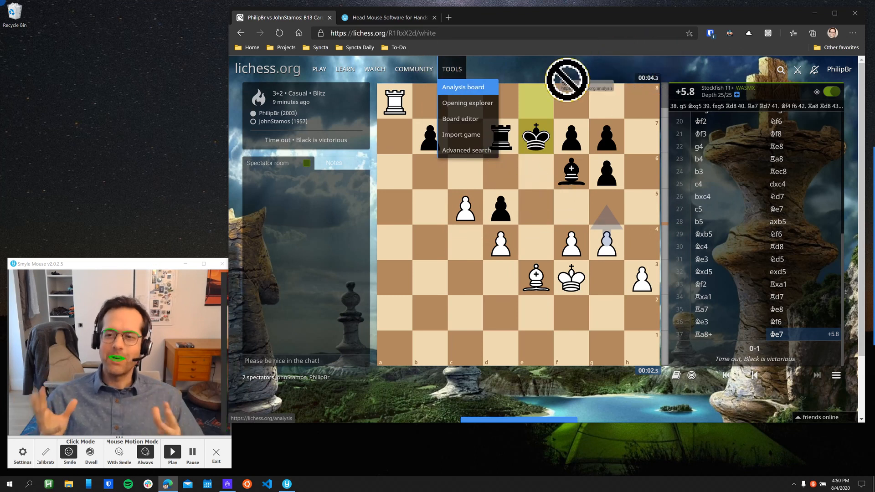
mouse_move(483, 301)
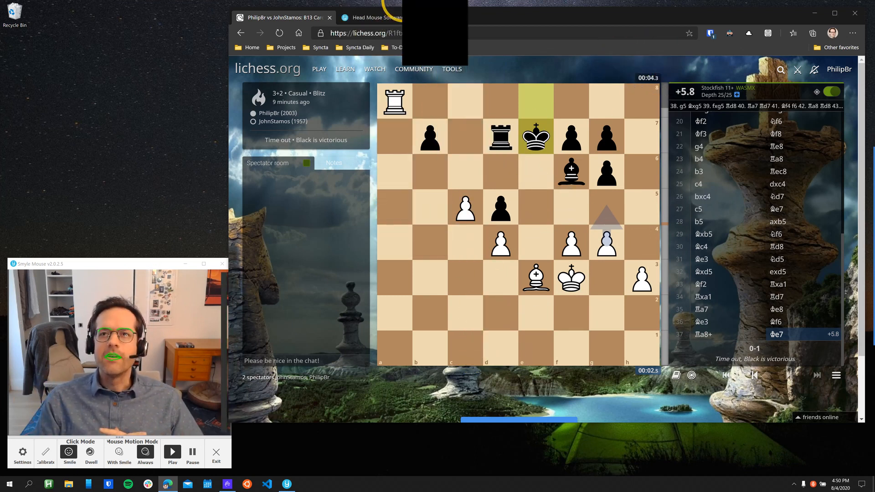
Switch to the Head Mouse Software tab showing the smylemouse.com homepage.
left_click(385, 18)
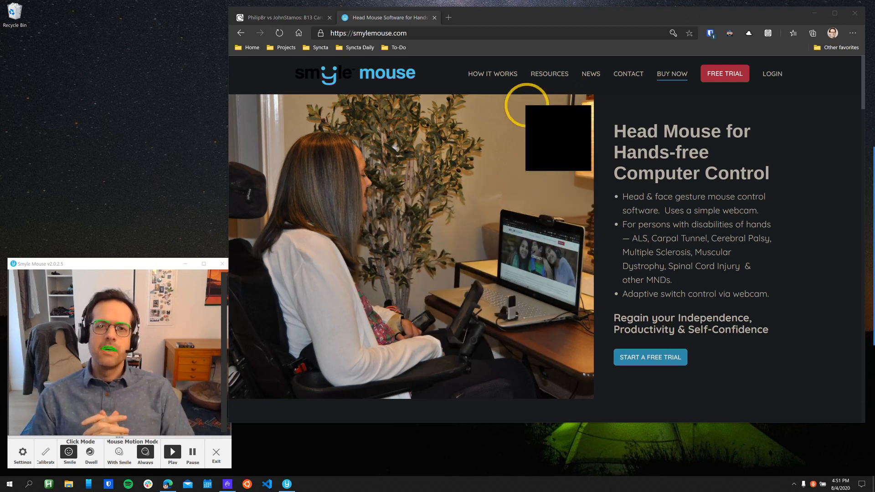
mouse_move(424, 259)
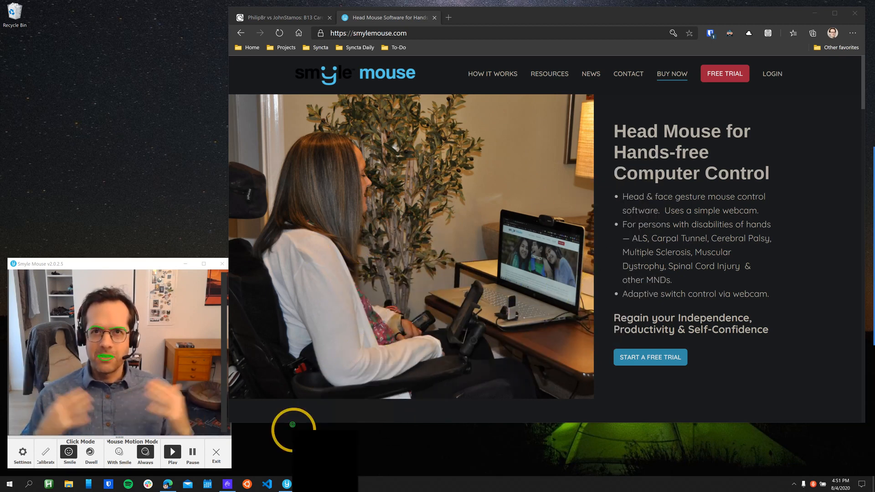
mouse_move(427, 218)
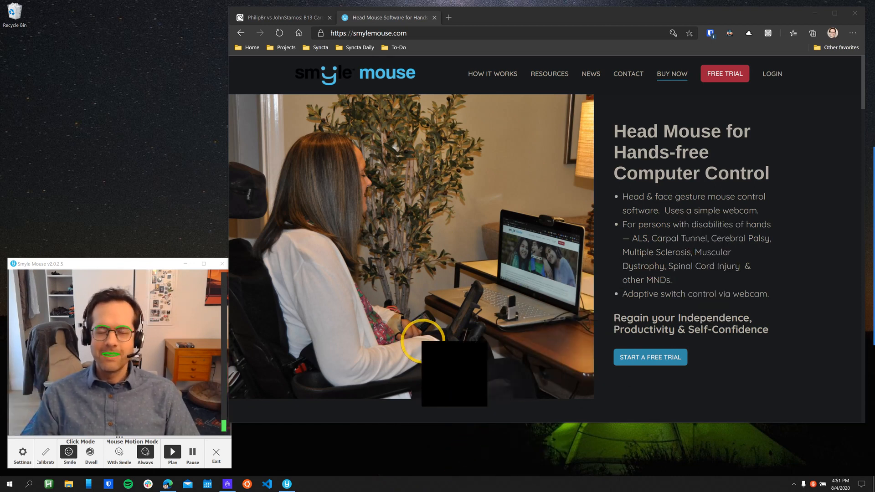
mouse_move(552, 401)
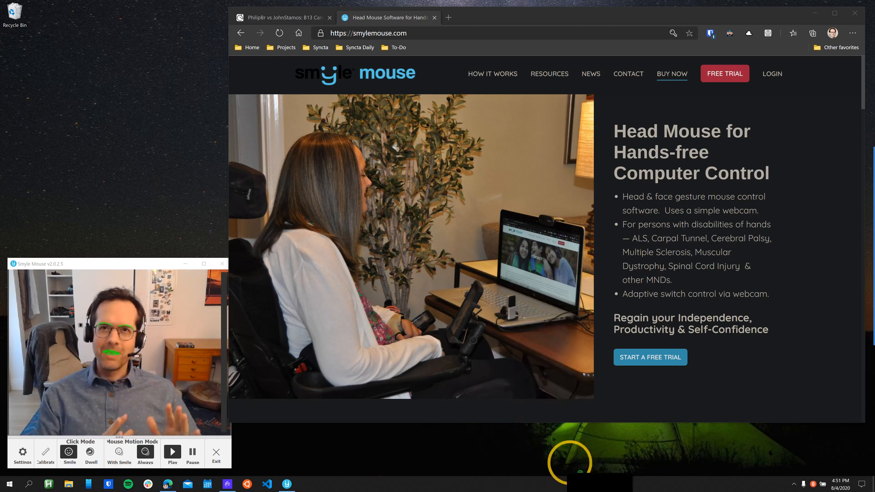
mouse_move(380, 201)
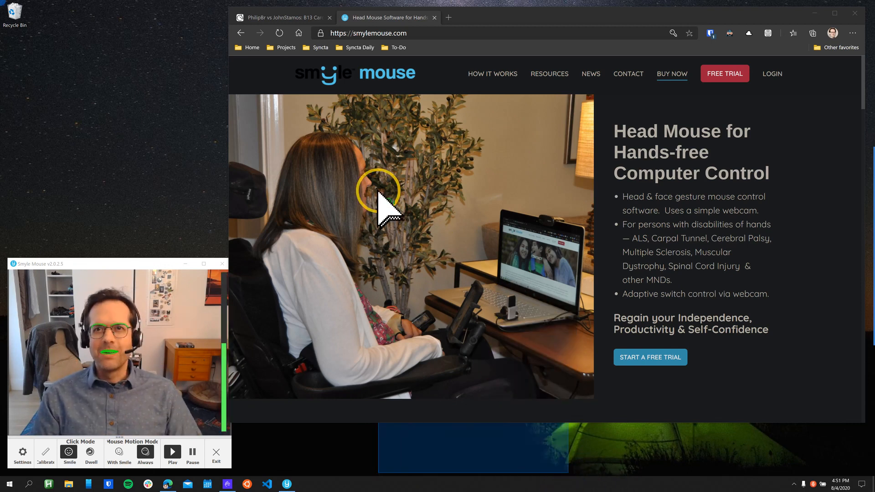
mouse_move(491, 295)
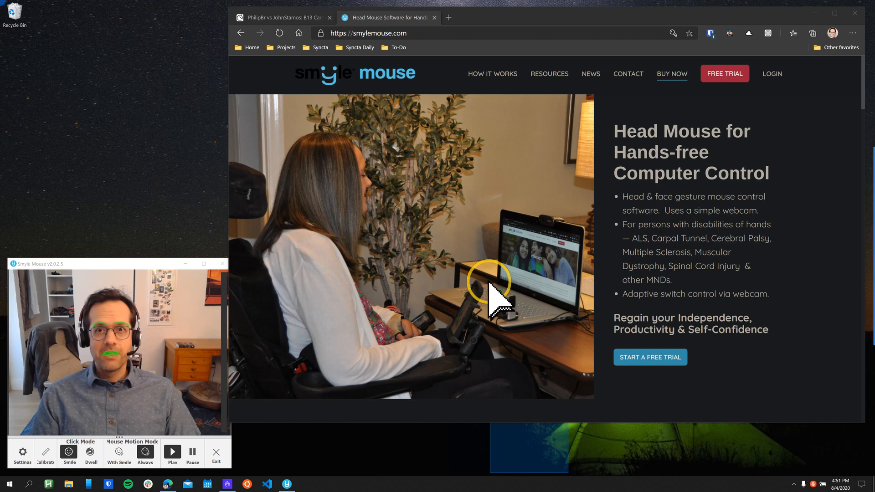
mouse_move(396, 209)
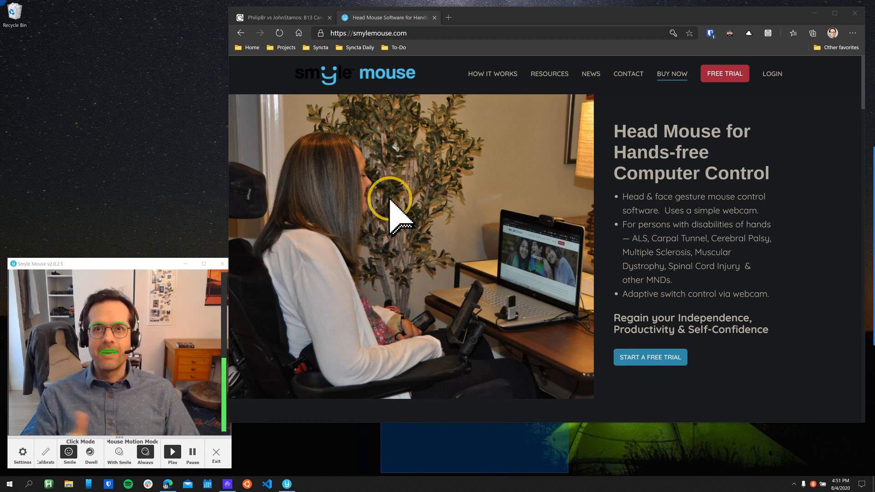